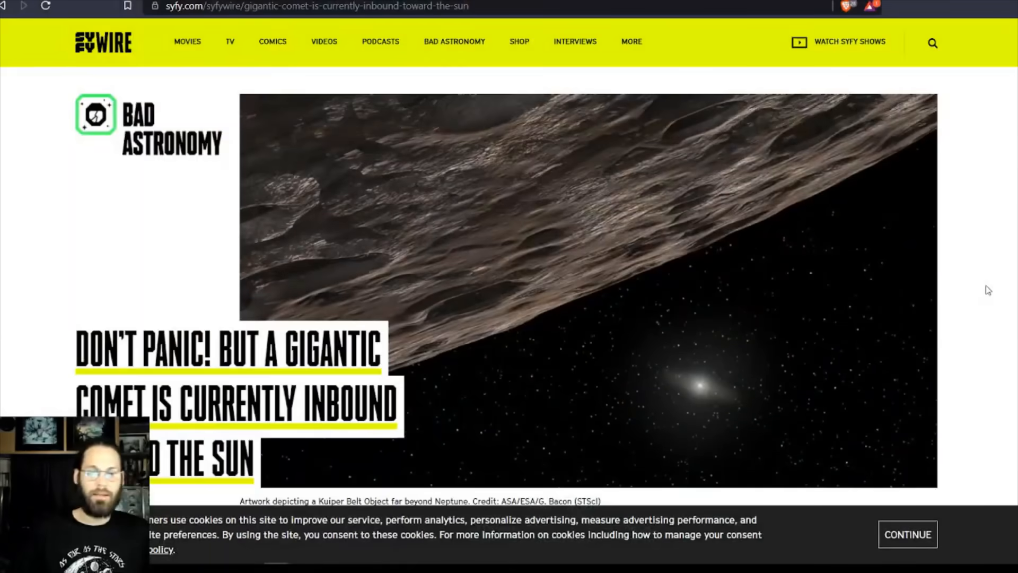
- Read the article's opening paragraphs on 2014 UN271 down to its elongated orbit
scroll("down", 3)
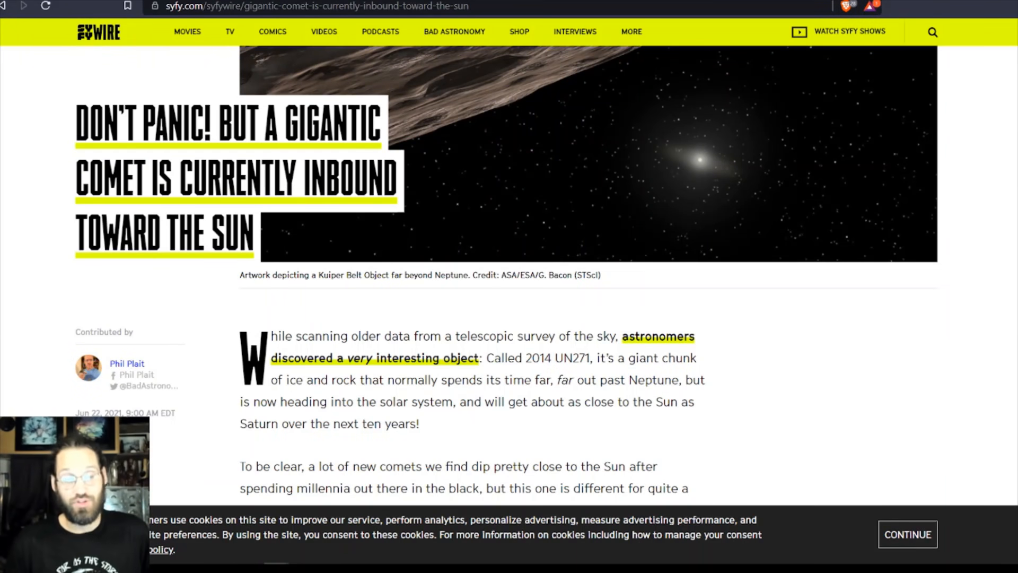
scroll("down", 3)
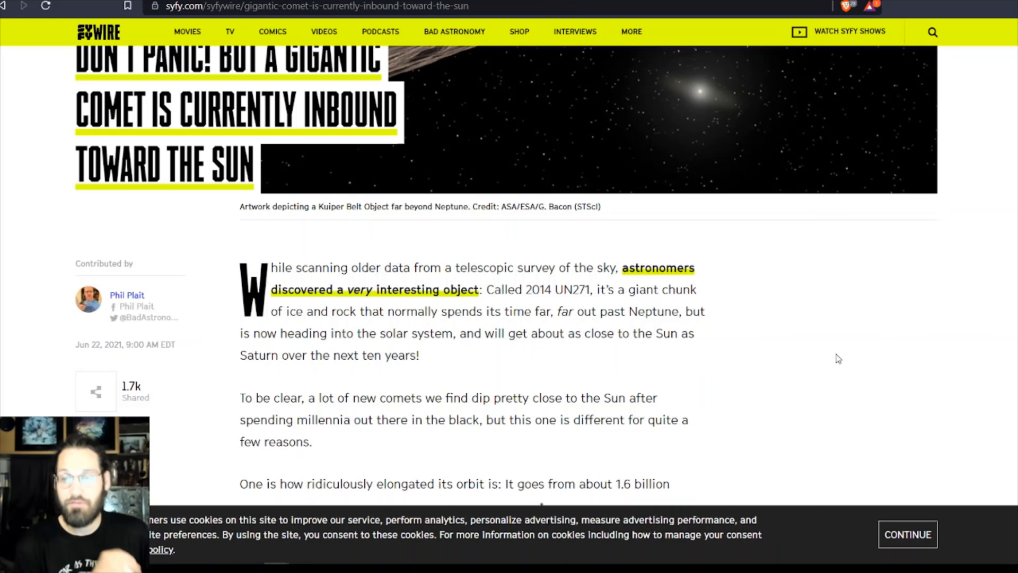
mouse_move(692, 324)
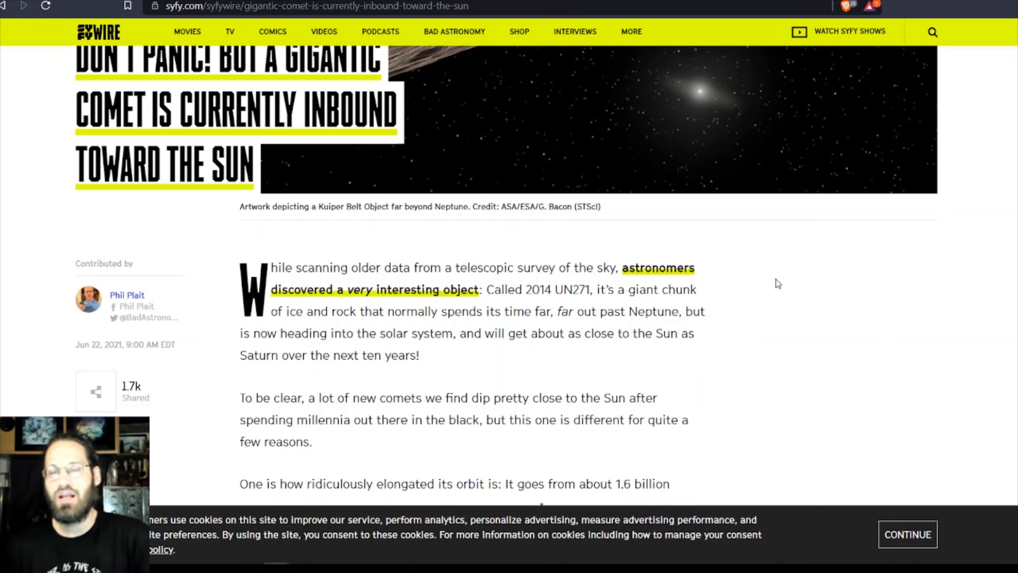
mouse_move(958, 278)
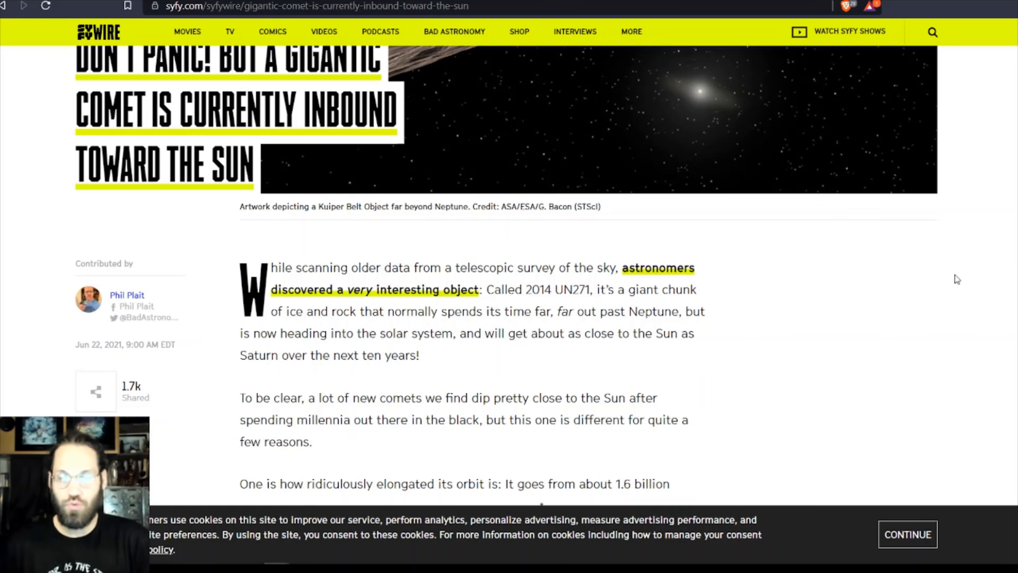
mouse_move(876, 306)
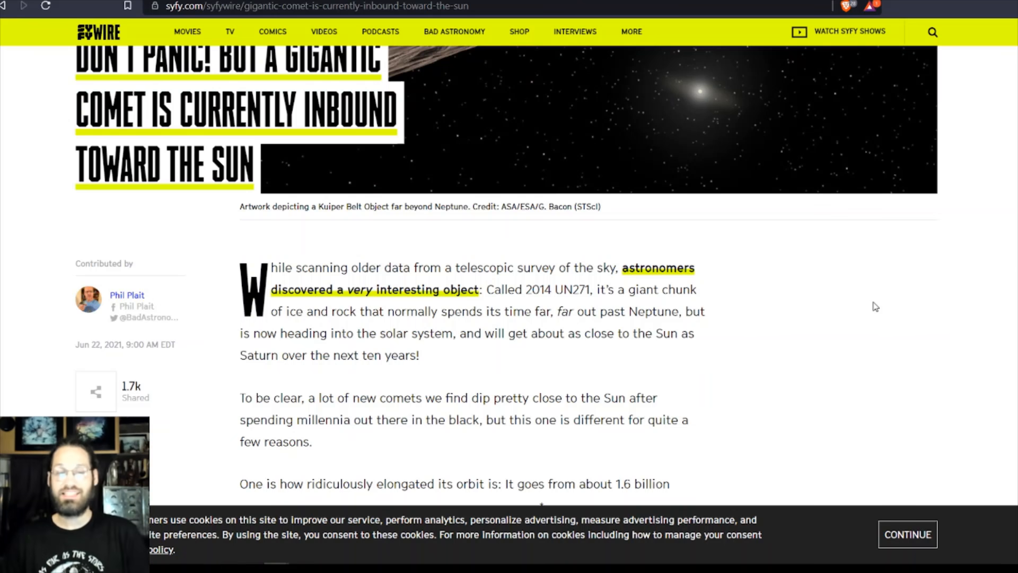
scroll("down", 3)
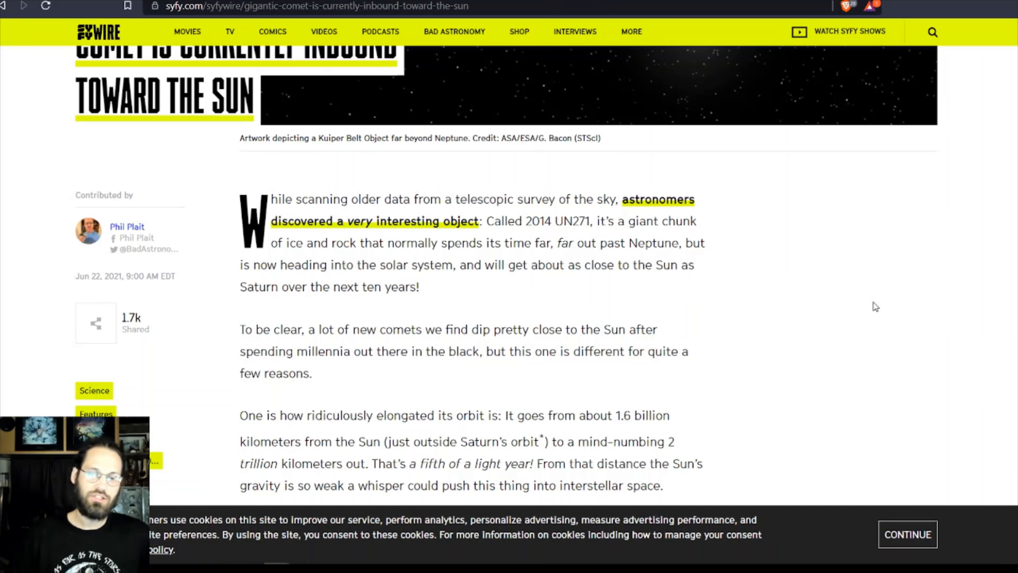
mouse_move(874, 298)
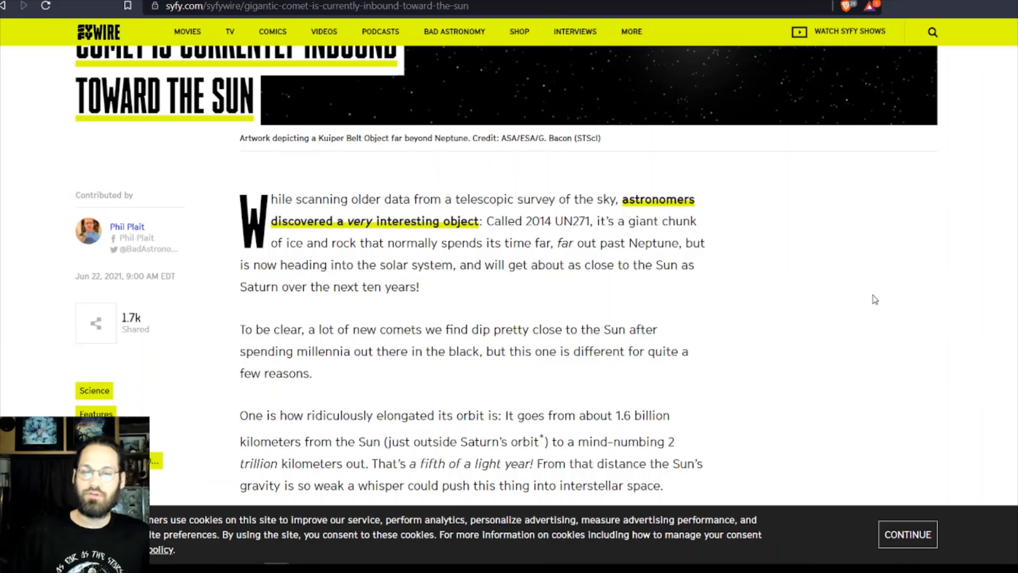
- Read on to the paragraph on the comet's estimated 200-kilometer size, ending at 'Holy wow!'
scroll("down", 3)
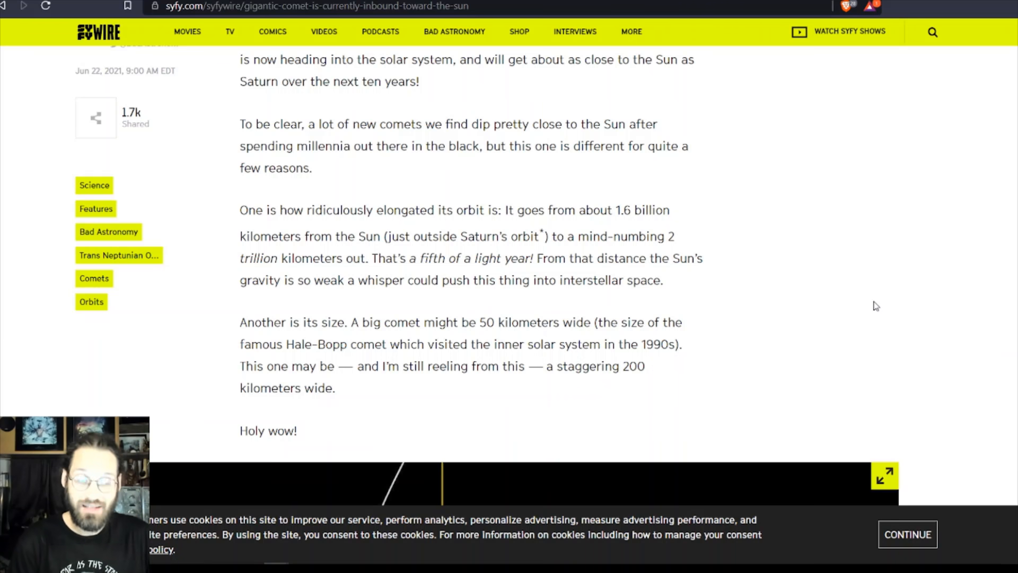
- Read through the orbit diagram, its caption and the Dark Energy Survey discovery paragraph
scroll("down", 3)
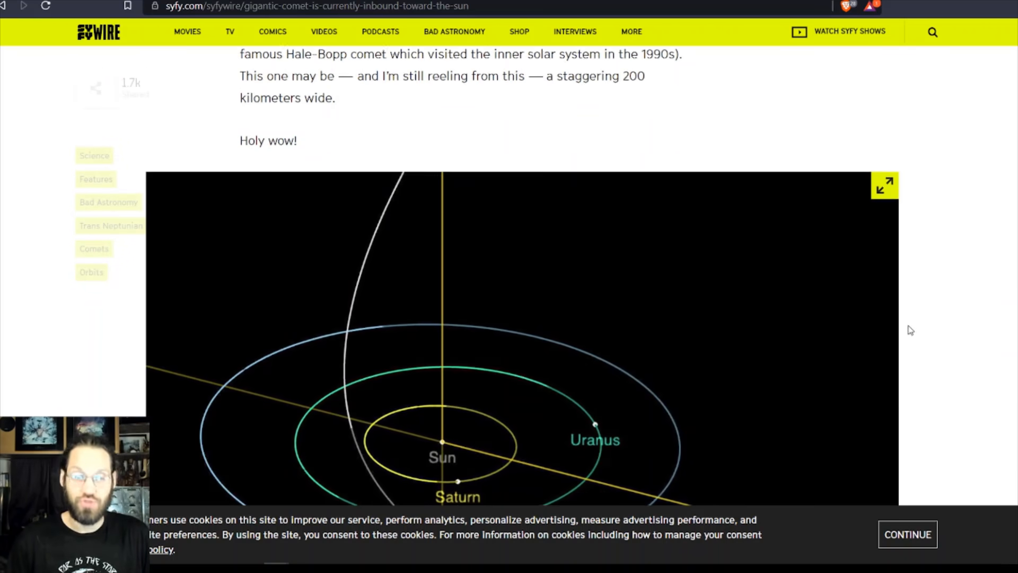
scroll("down", 3)
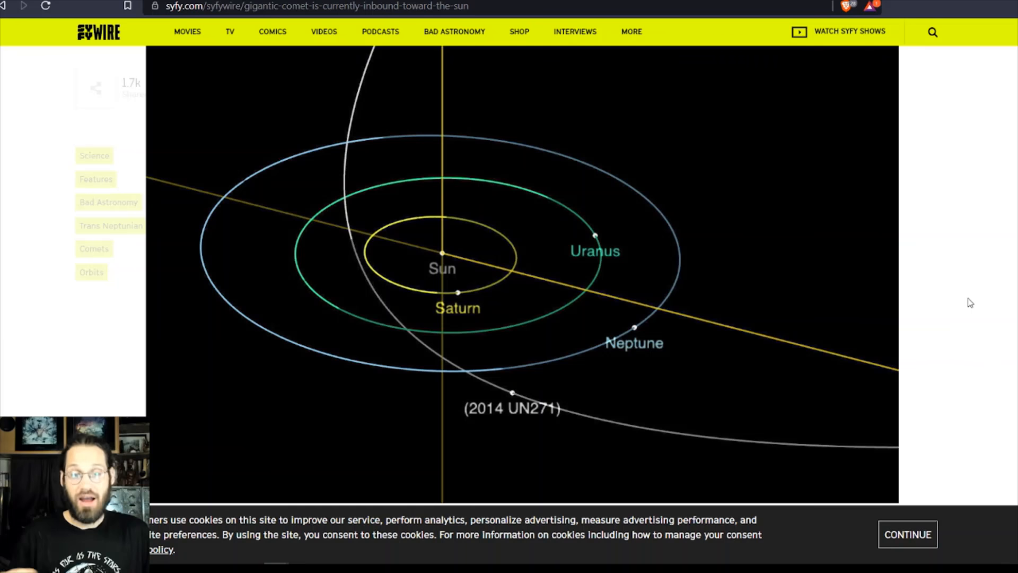
scroll("down", 3)
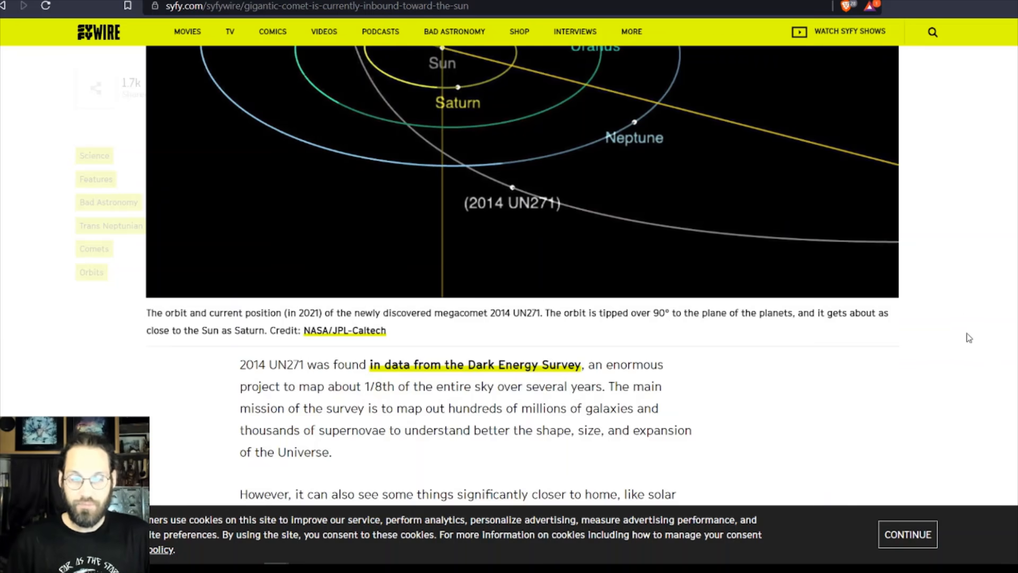
scroll("down", 3)
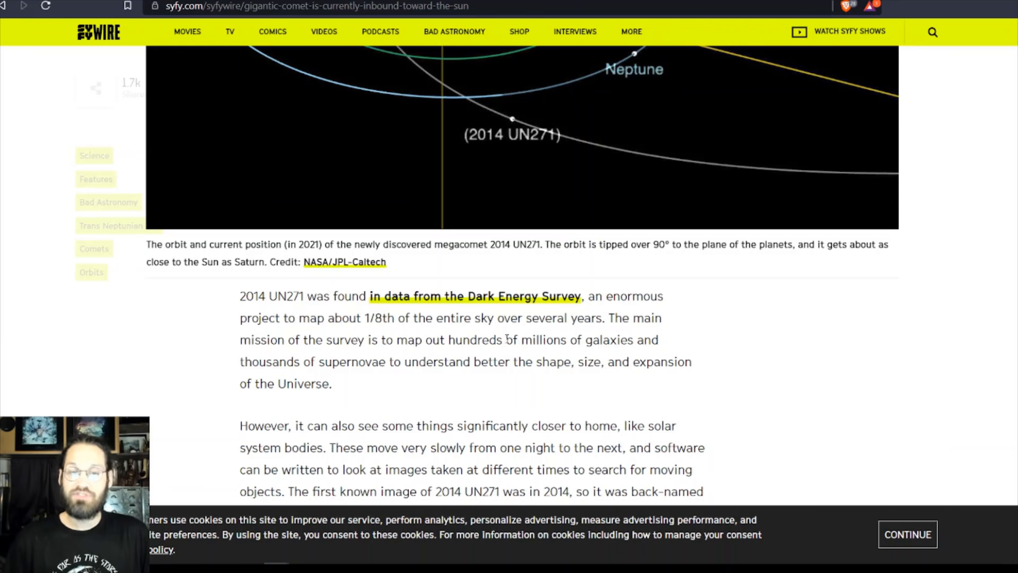
mouse_move(758, 382)
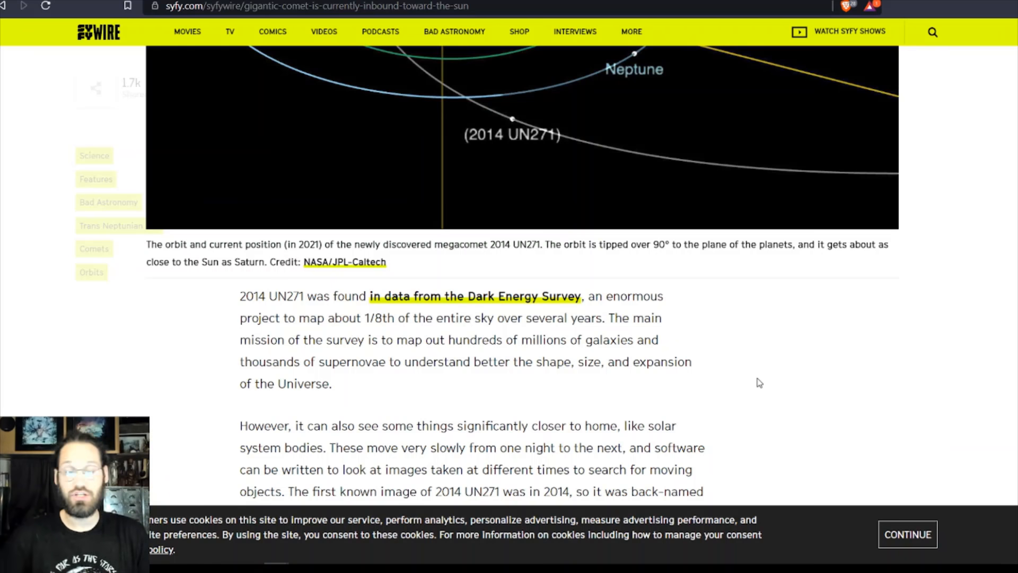
- Read the June 19, 2021 discovery announcement and the Trans-Neptunian Object introduction
scroll("down", 3)
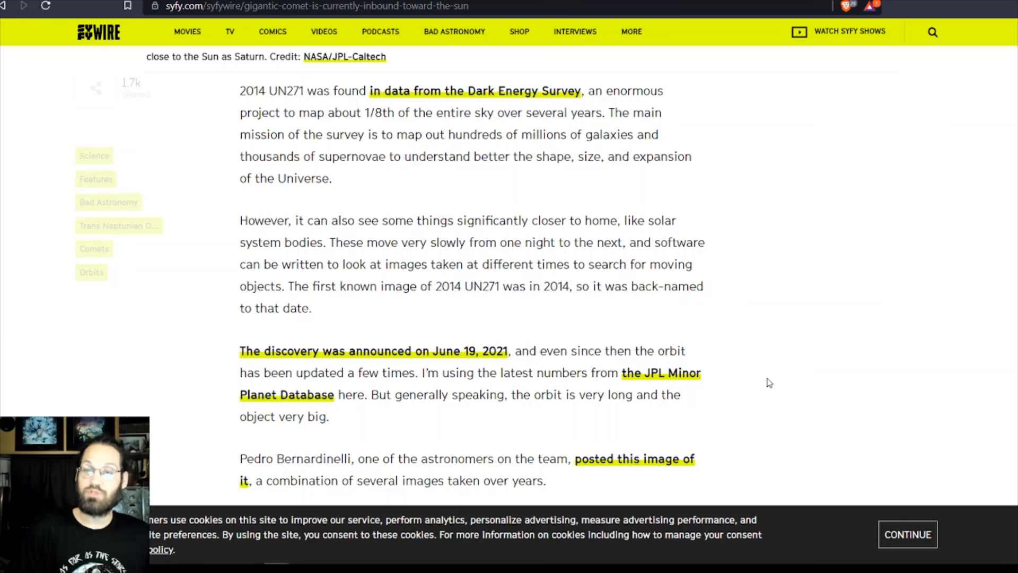
scroll("down", 3)
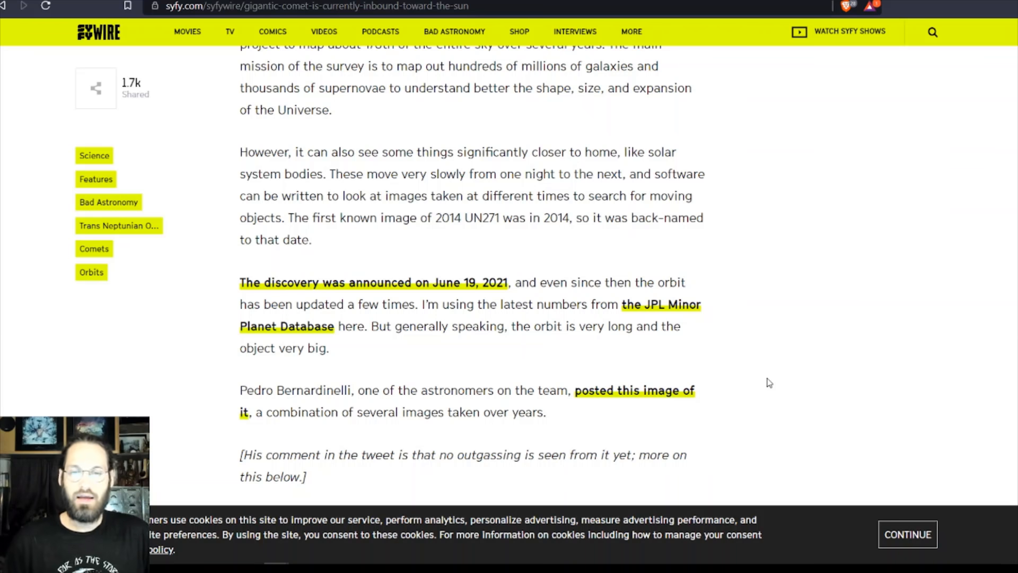
mouse_move(792, 384)
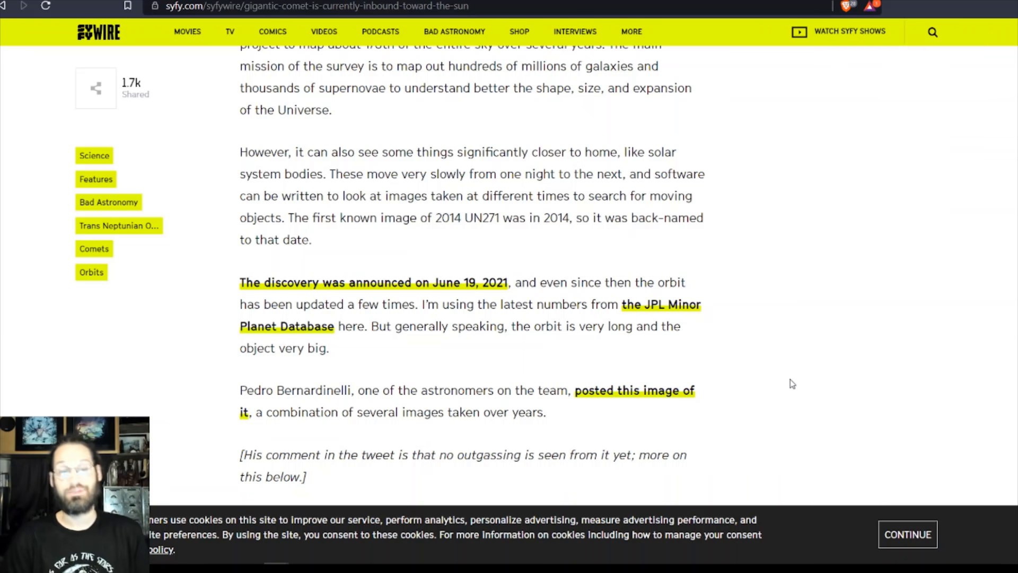
mouse_move(805, 383)
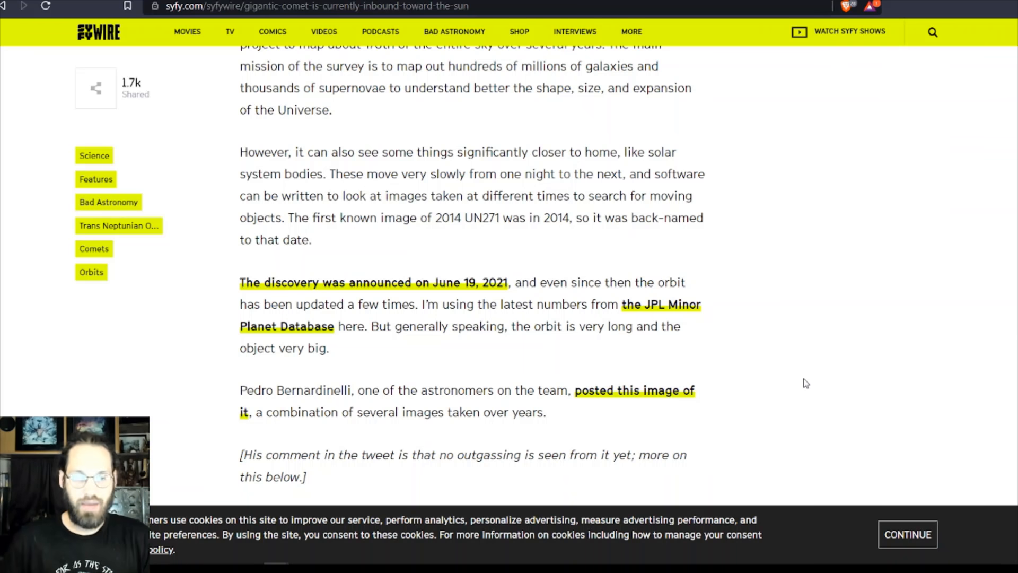
mouse_move(828, 399)
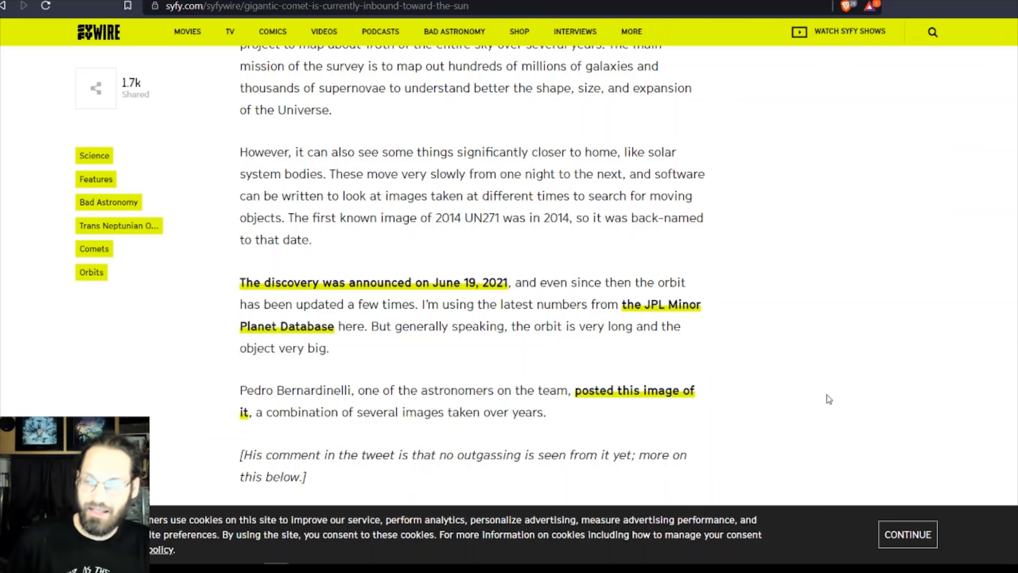
scroll("down", 3)
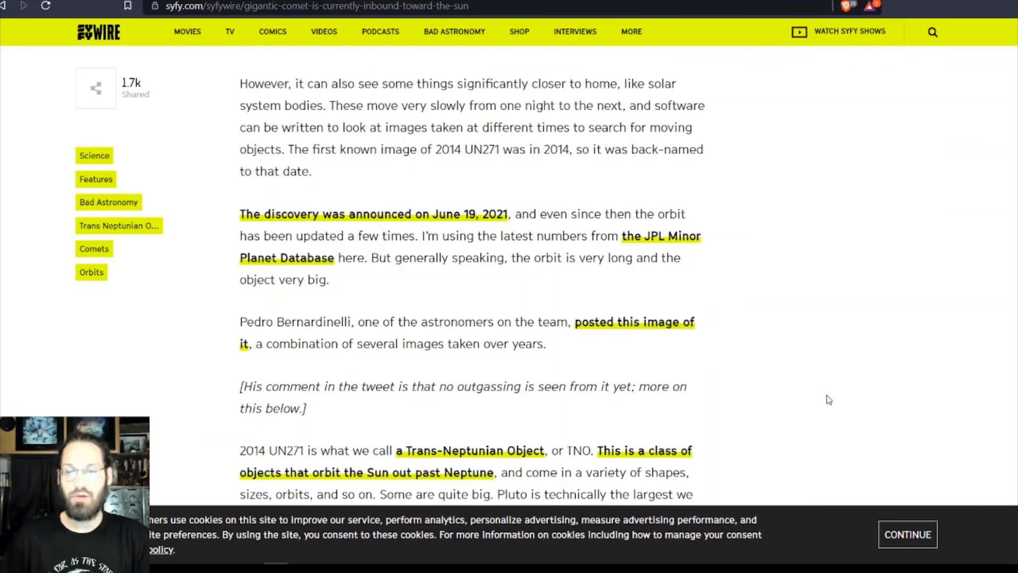
mouse_move(817, 363)
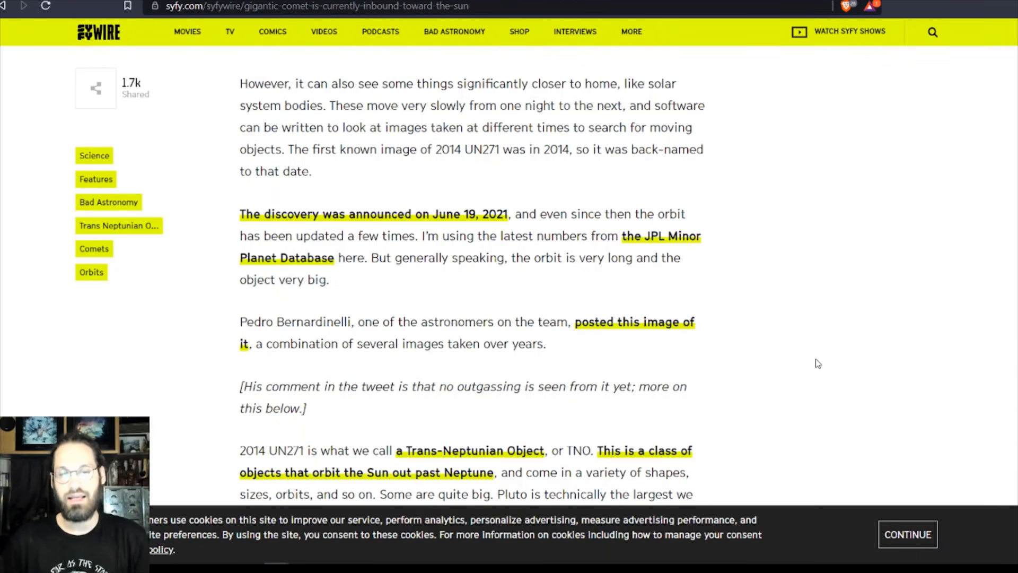
mouse_move(681, 330)
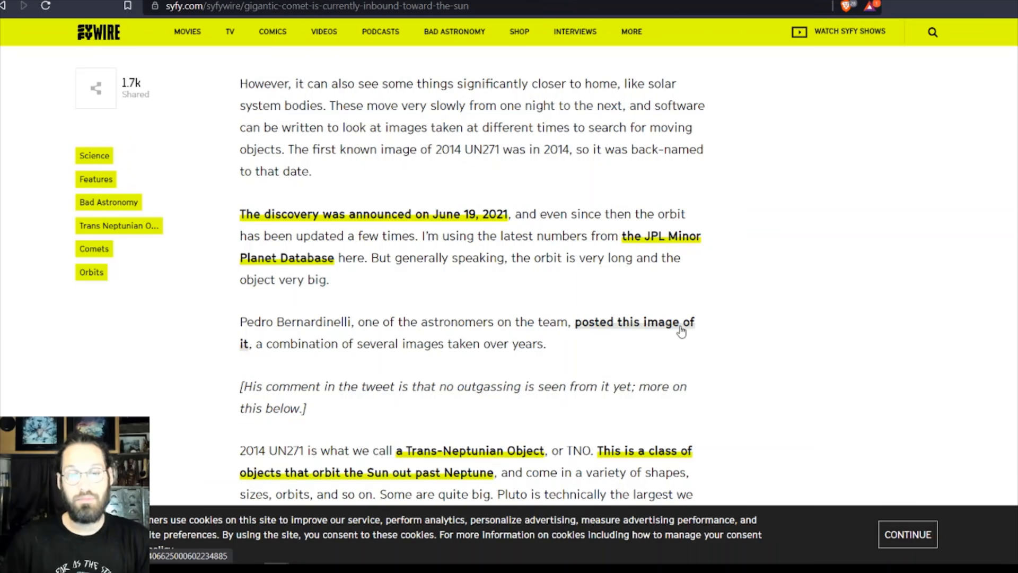
- View Pedro Bernardinelli's tweet with its enlarged Signal image and no-coma remark
left_click(633, 321)
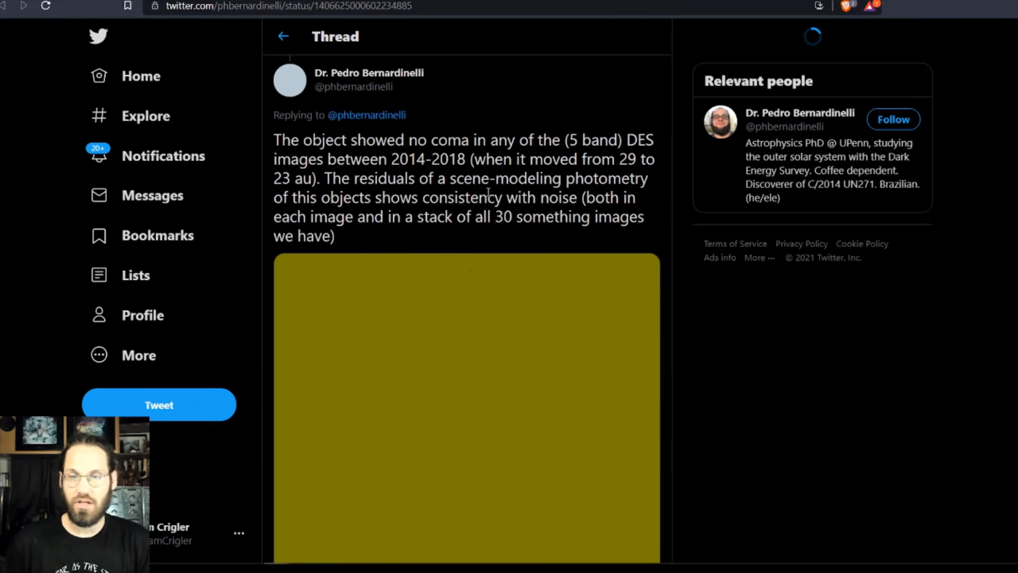
scroll("down", 3)
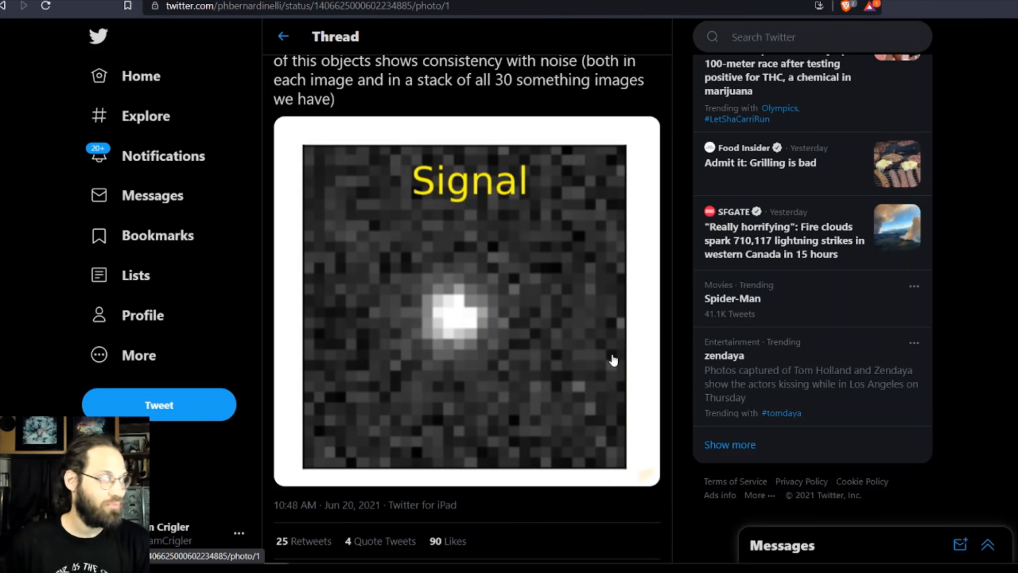
left_click(466, 305)
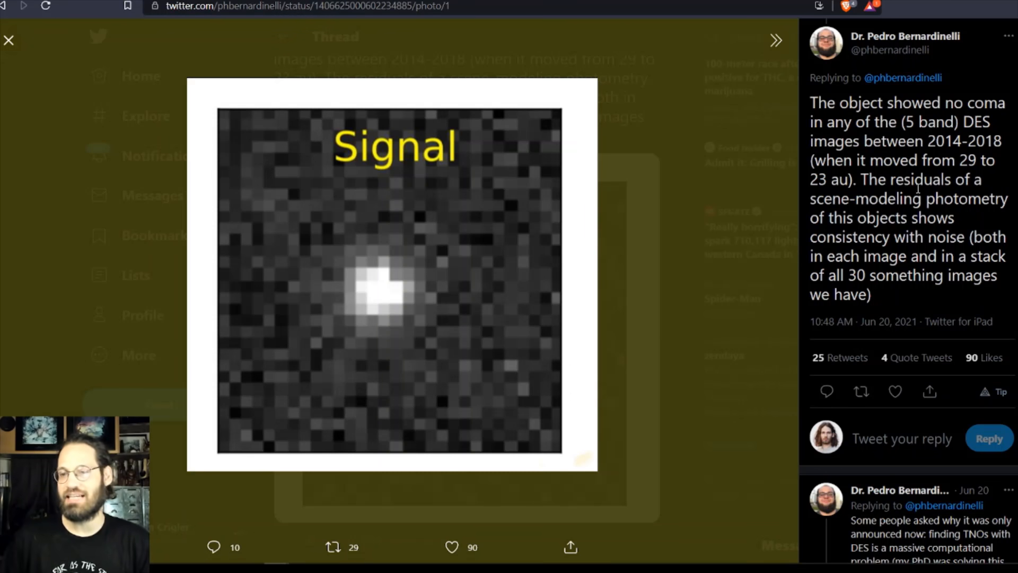
mouse_move(980, 170)
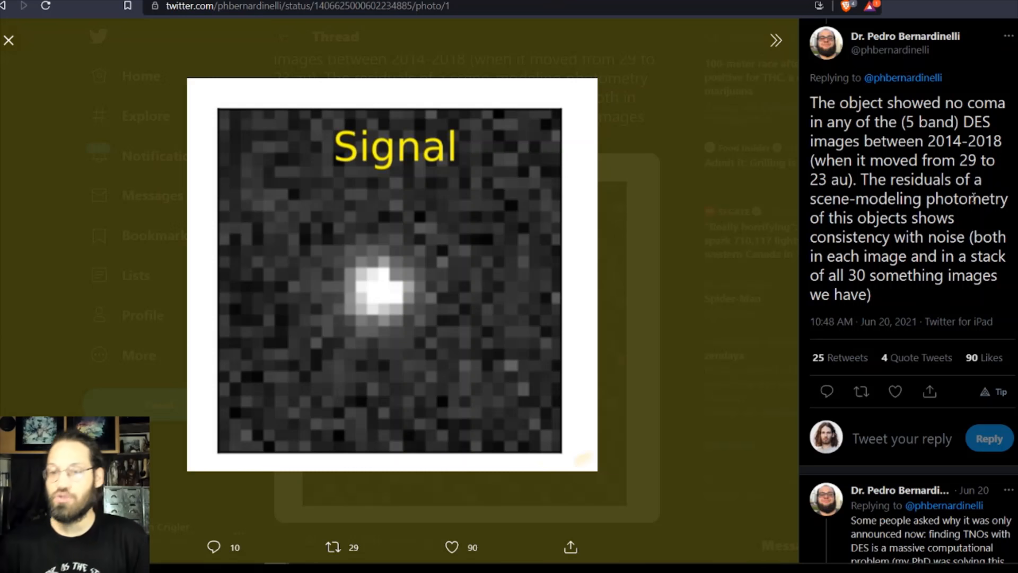
mouse_move(983, 223)
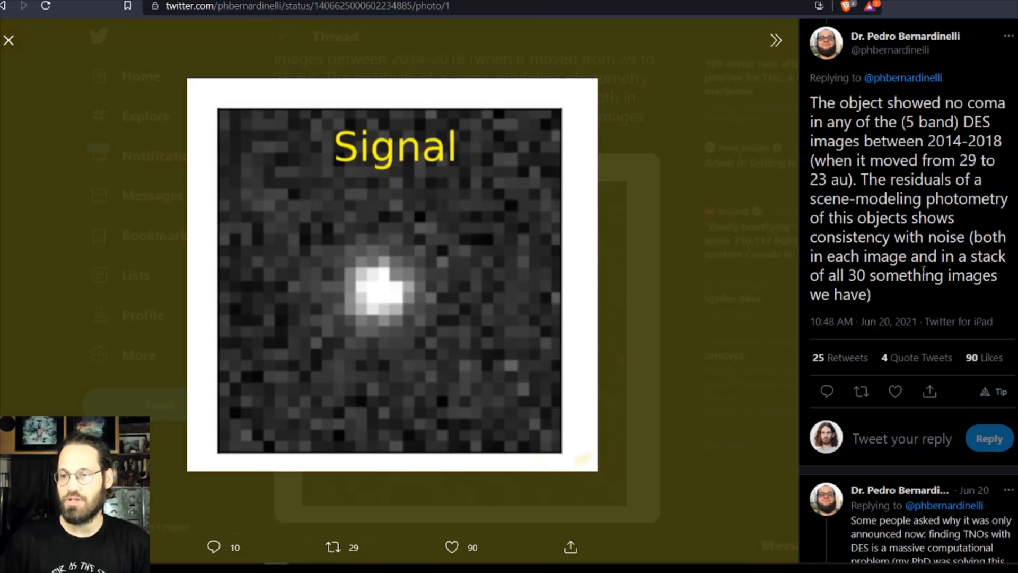
mouse_move(929, 301)
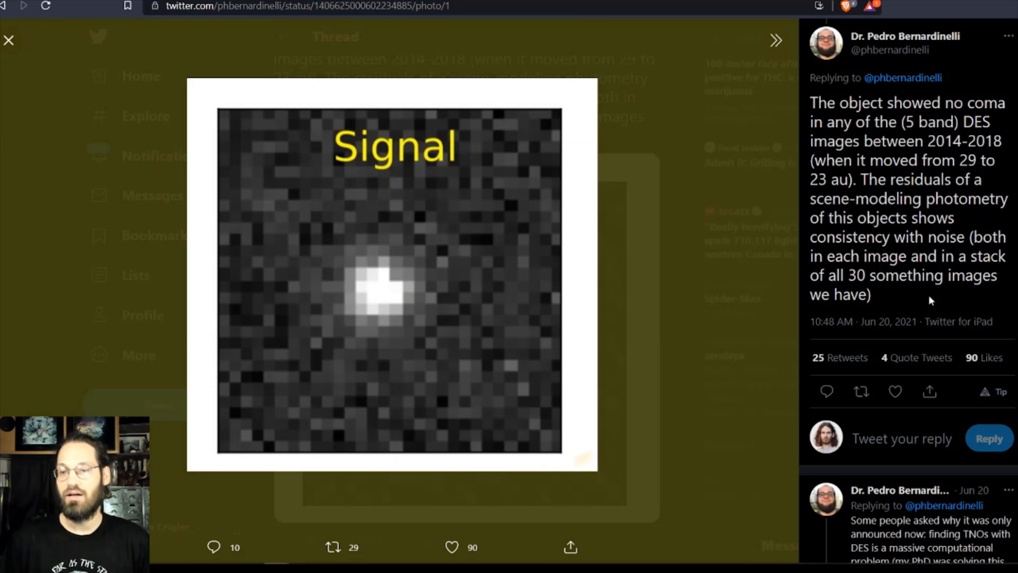
scroll("up", 3)
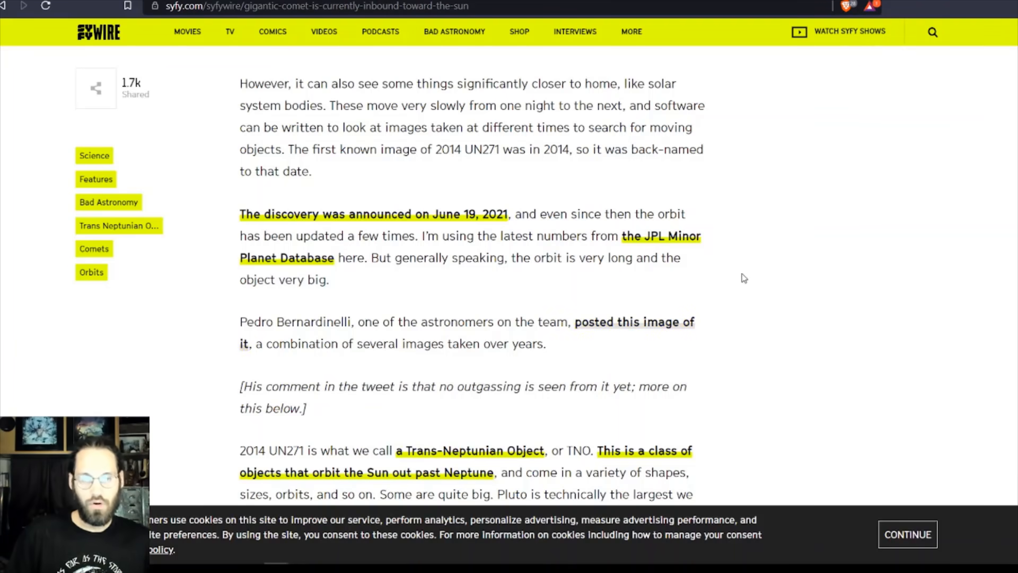
- Read past the Neptune-comparison orbit diagram to the 600,000-year orbit paragraph
scroll("down", 3)
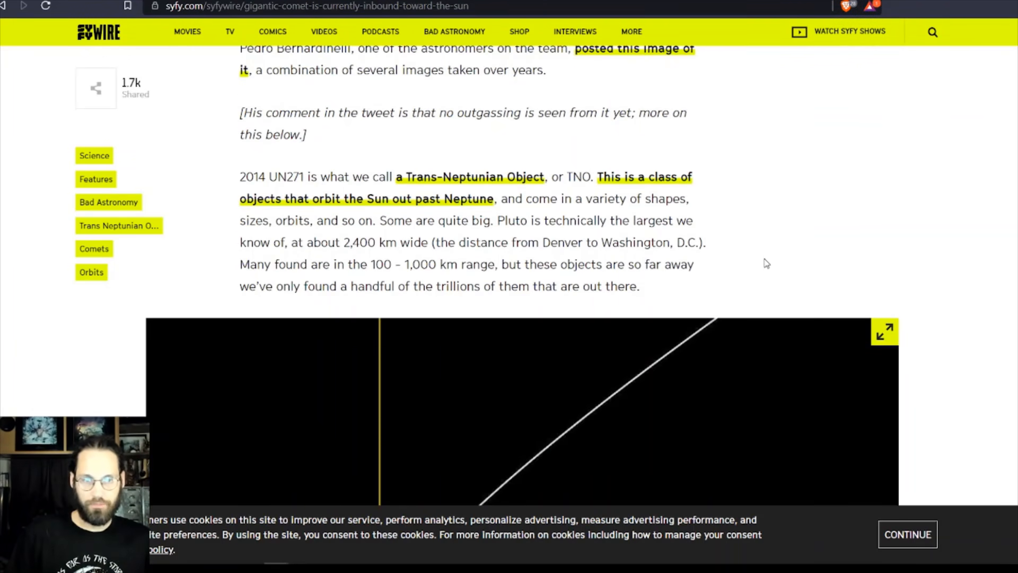
mouse_move(832, 235)
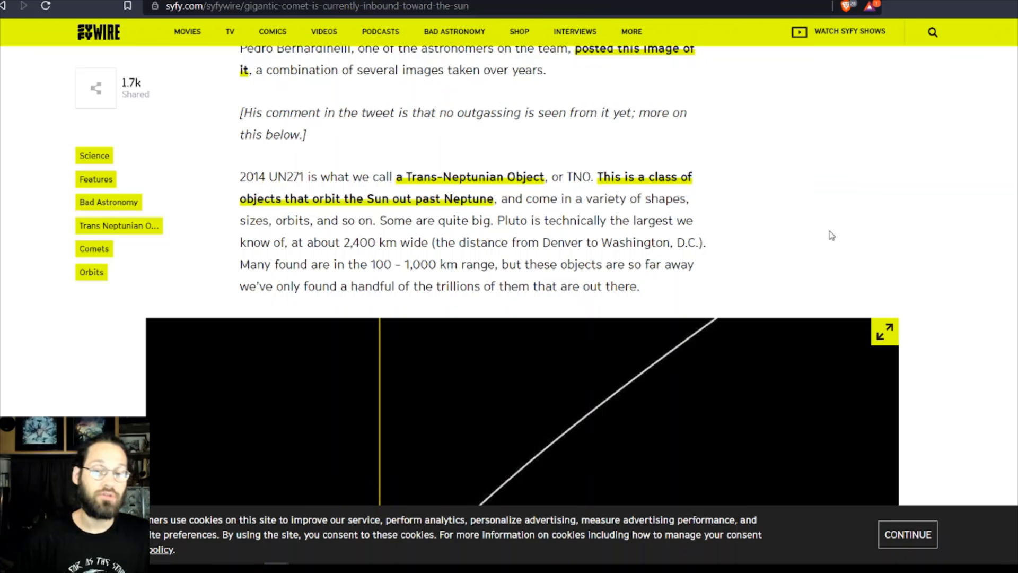
mouse_move(781, 2)
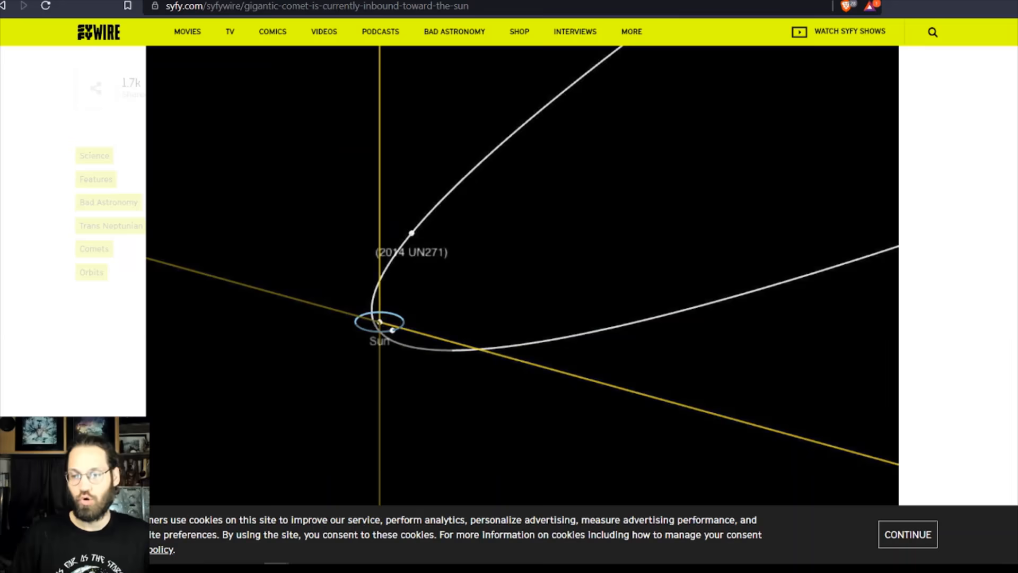
scroll("down", 3)
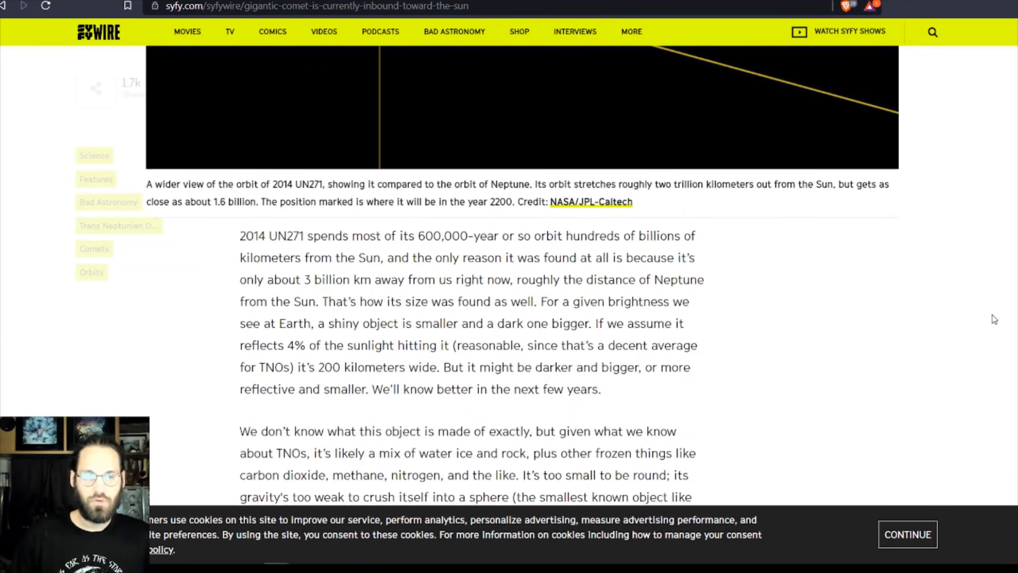
- Read the composition and irregular-shape paragraphs down to the solar system size chart
scroll("down", 3)
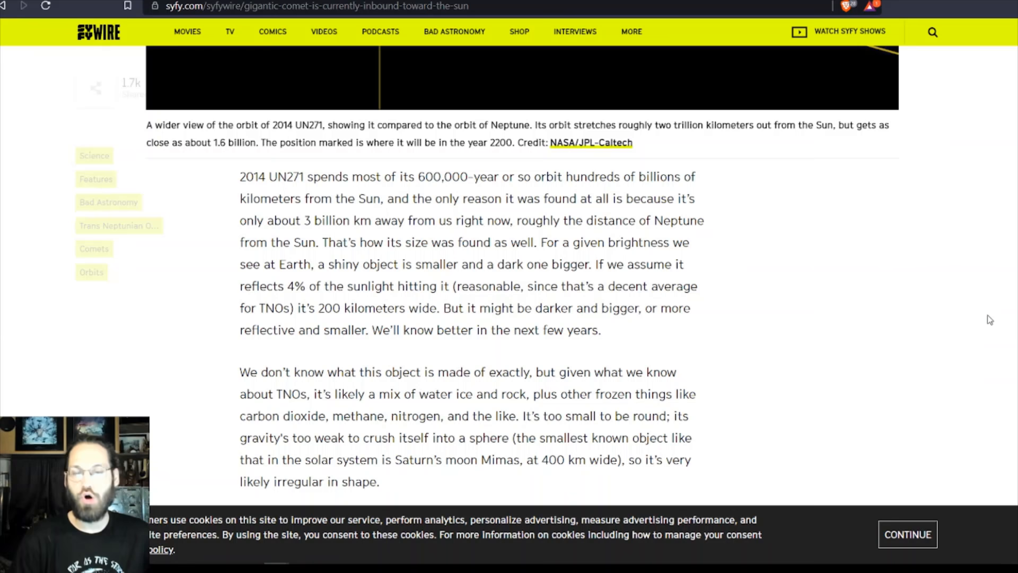
scroll("down", 3)
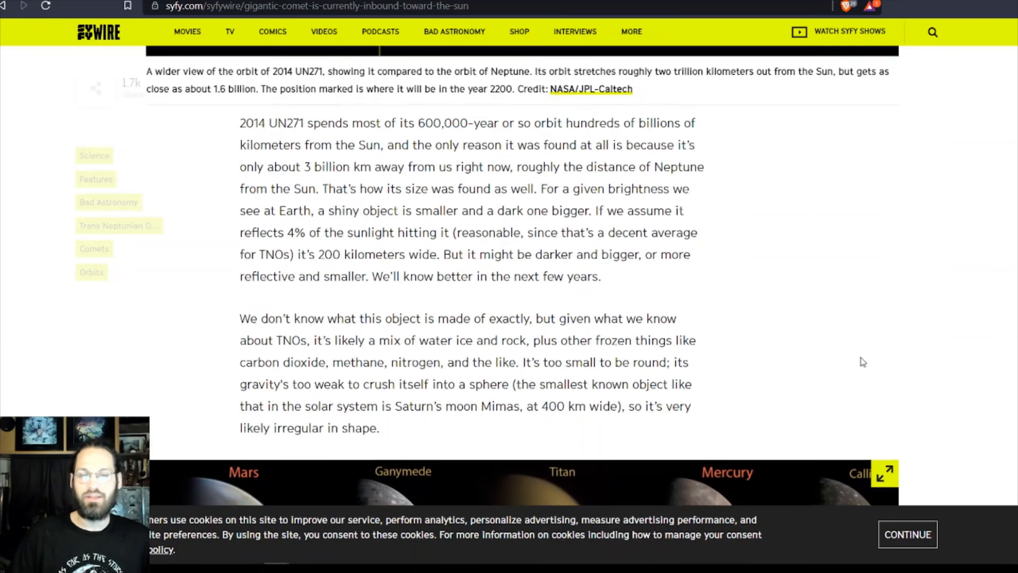
scroll("down", 3)
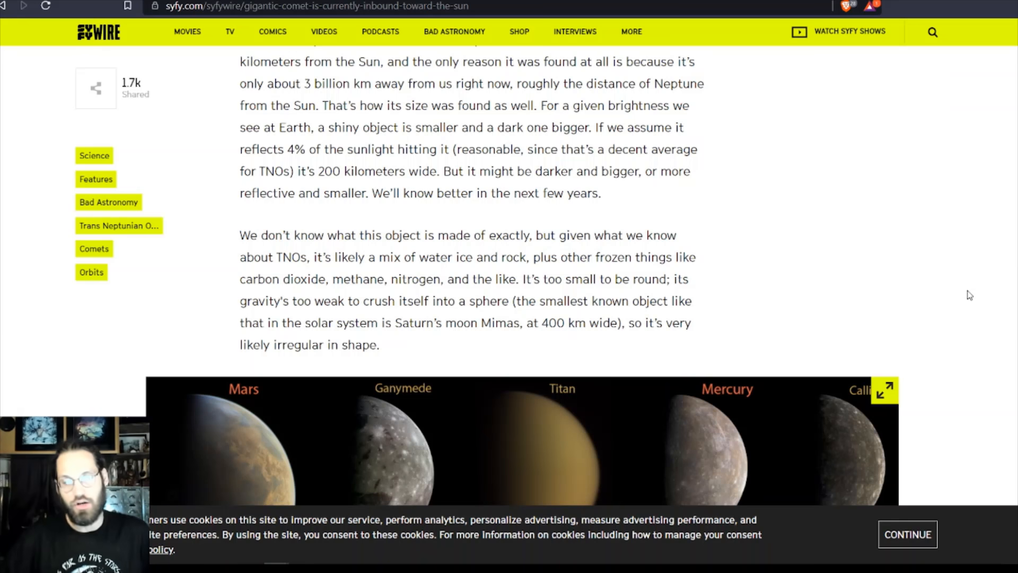
scroll("down", 3)
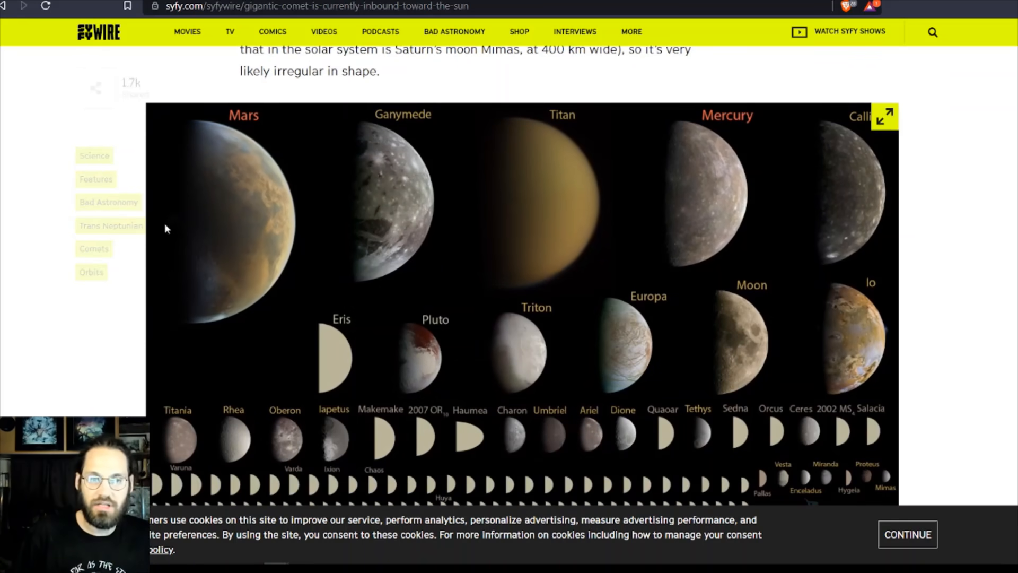
mouse_move(260, 238)
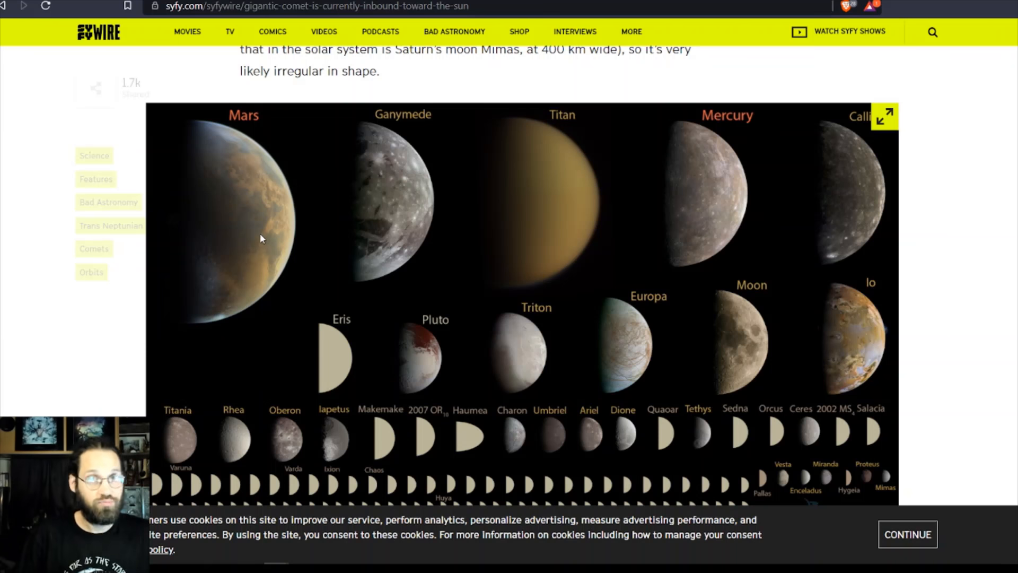
mouse_move(528, 201)
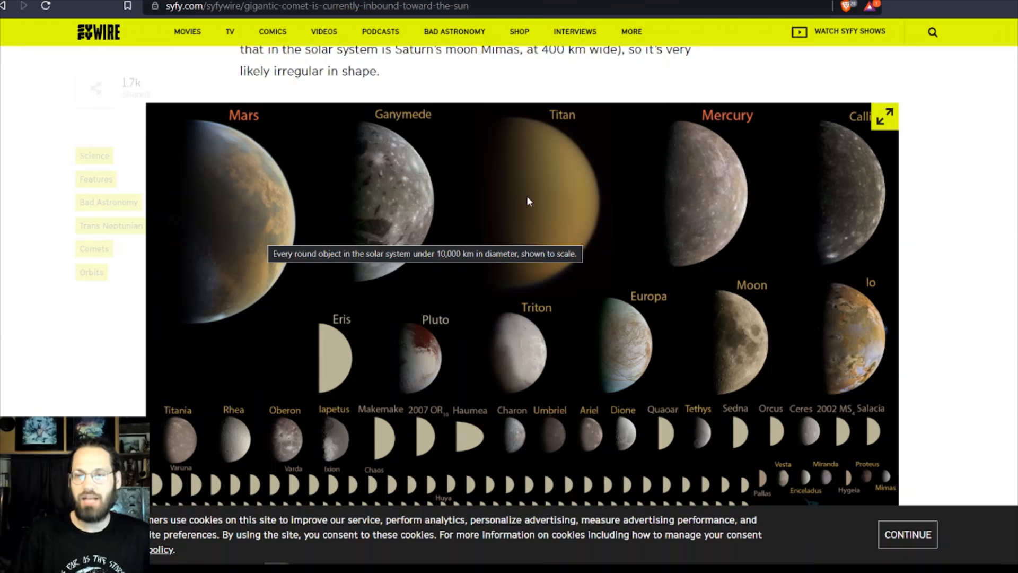
mouse_move(348, 335)
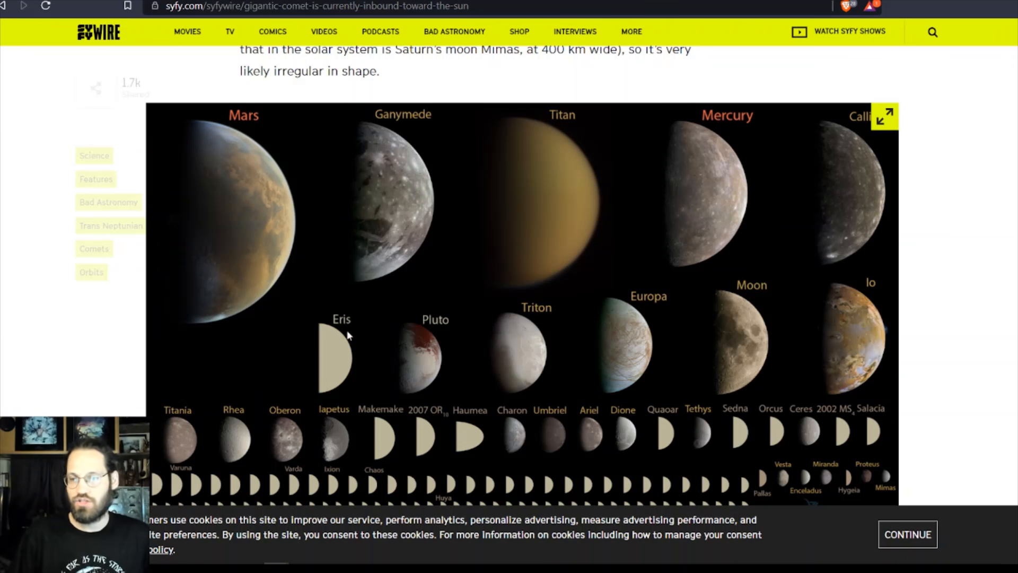
mouse_move(719, 224)
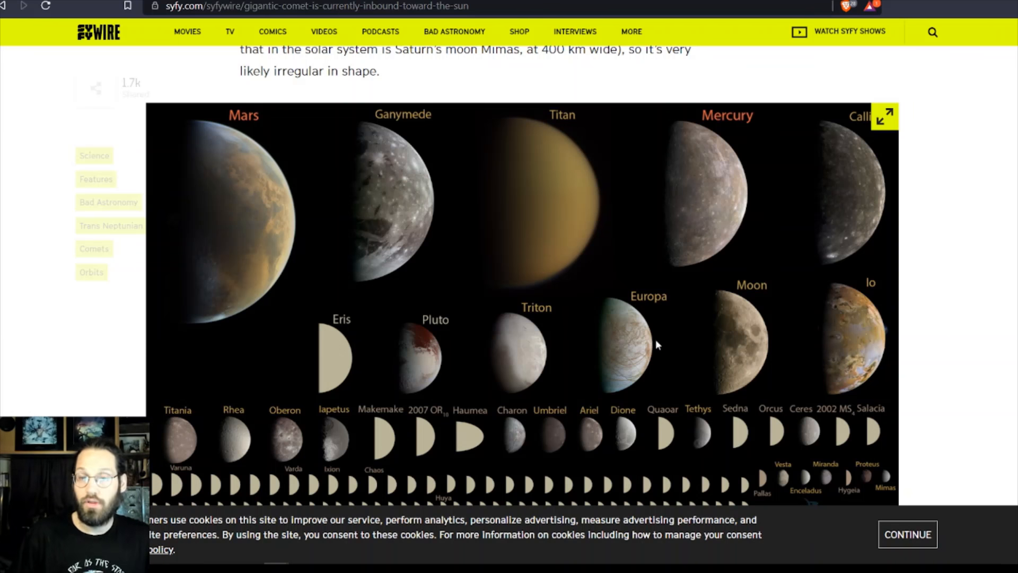
mouse_move(695, 341)
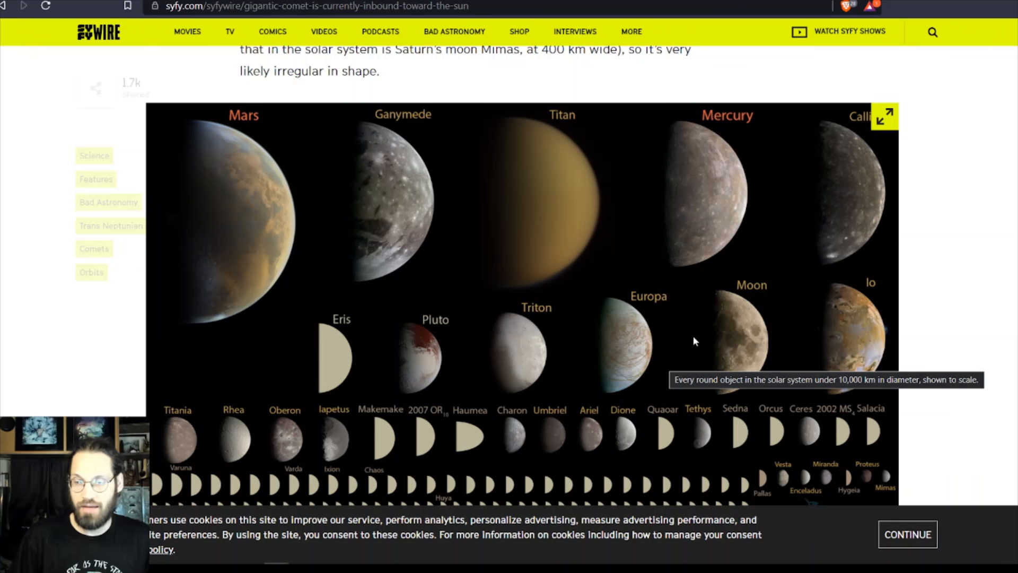
mouse_move(1011, 361)
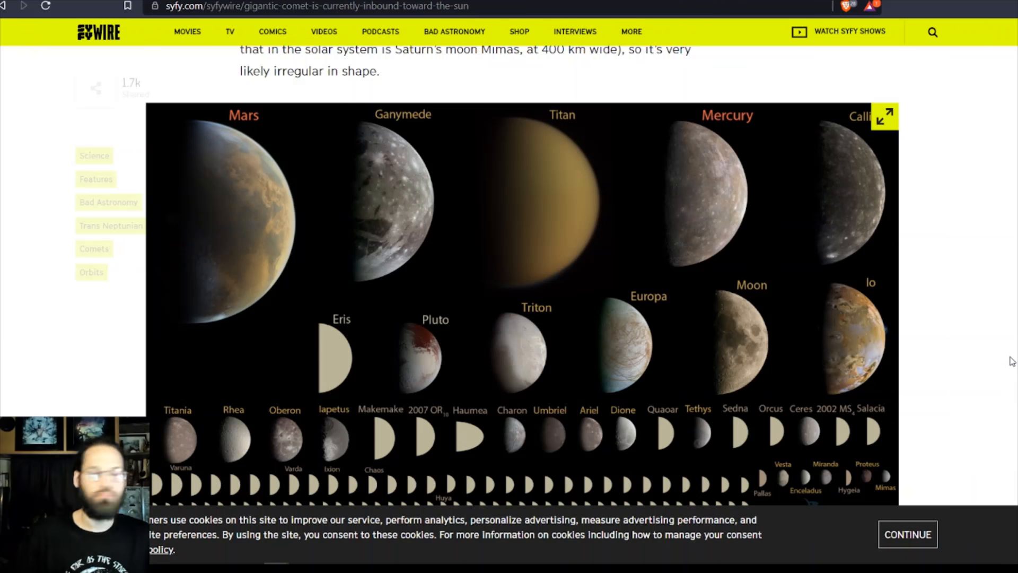
- Read the size chart's credit line and the paragraphs on whether the comet will become active
scroll("down", 3)
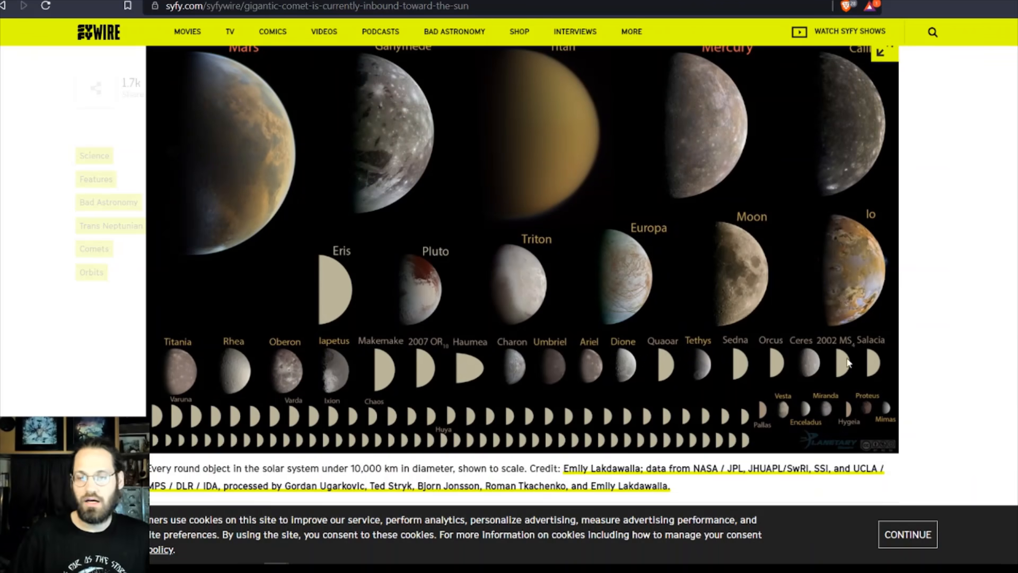
mouse_move(409, 387)
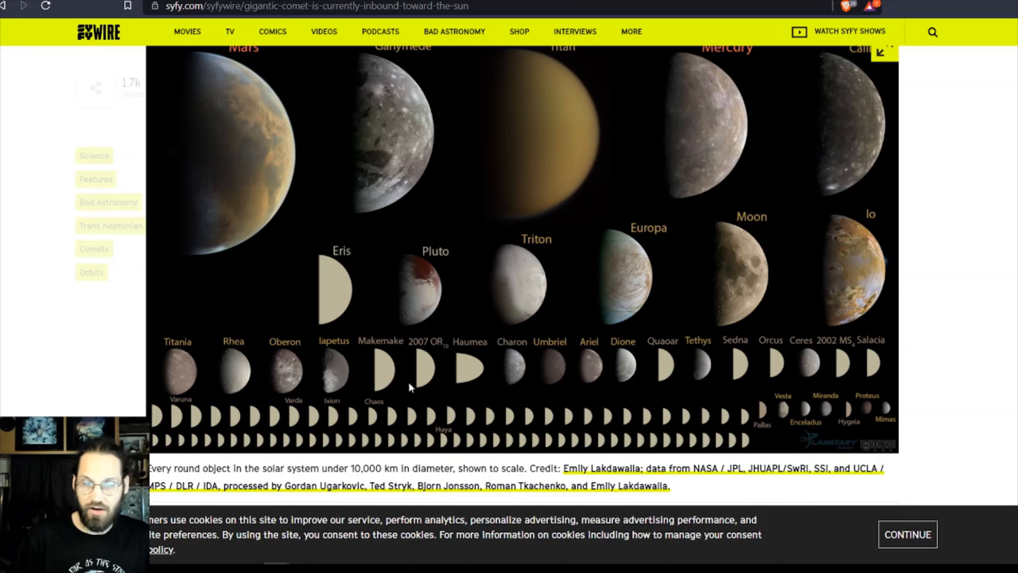
mouse_move(878, 377)
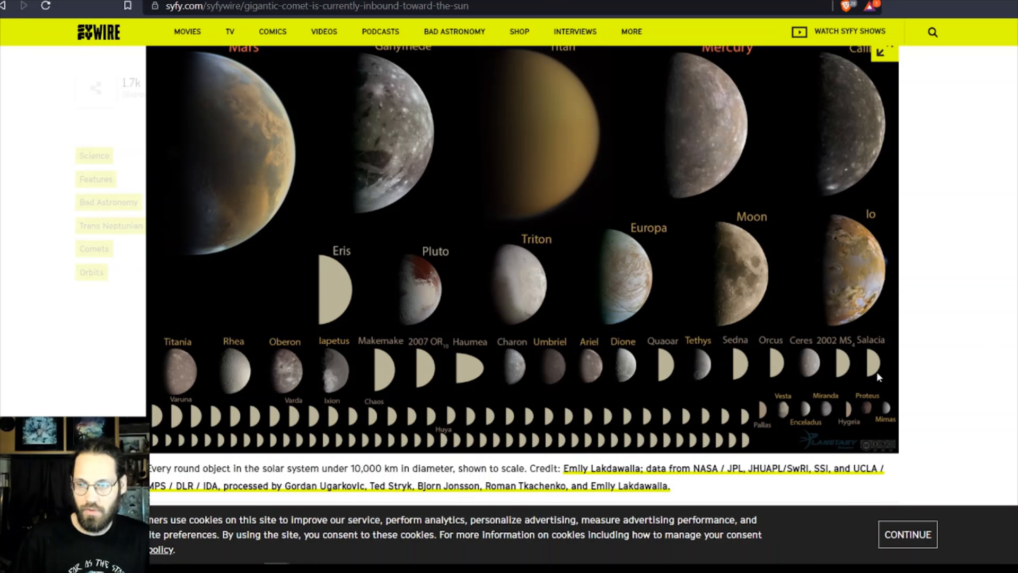
mouse_move(851, 429)
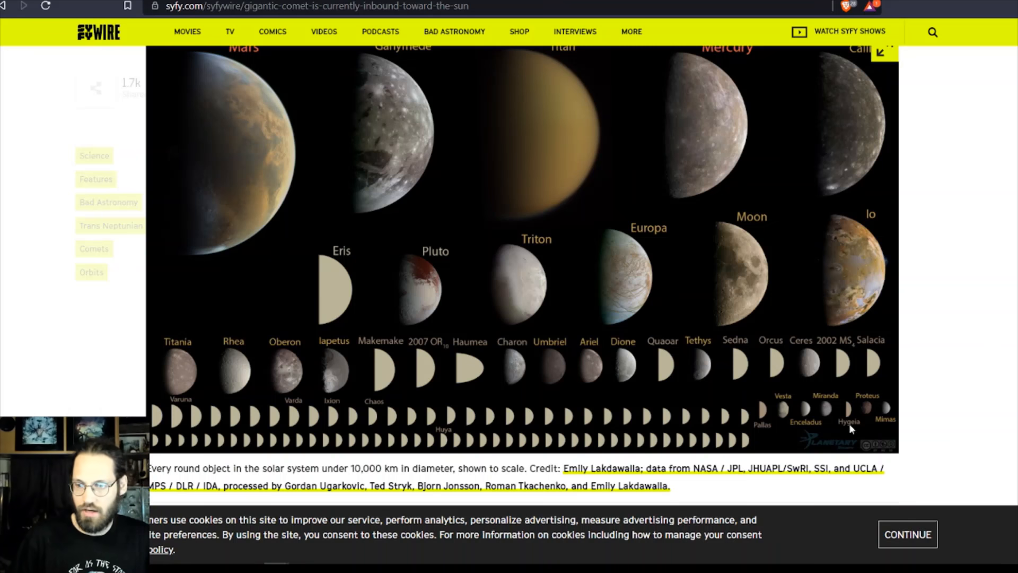
mouse_move(501, 370)
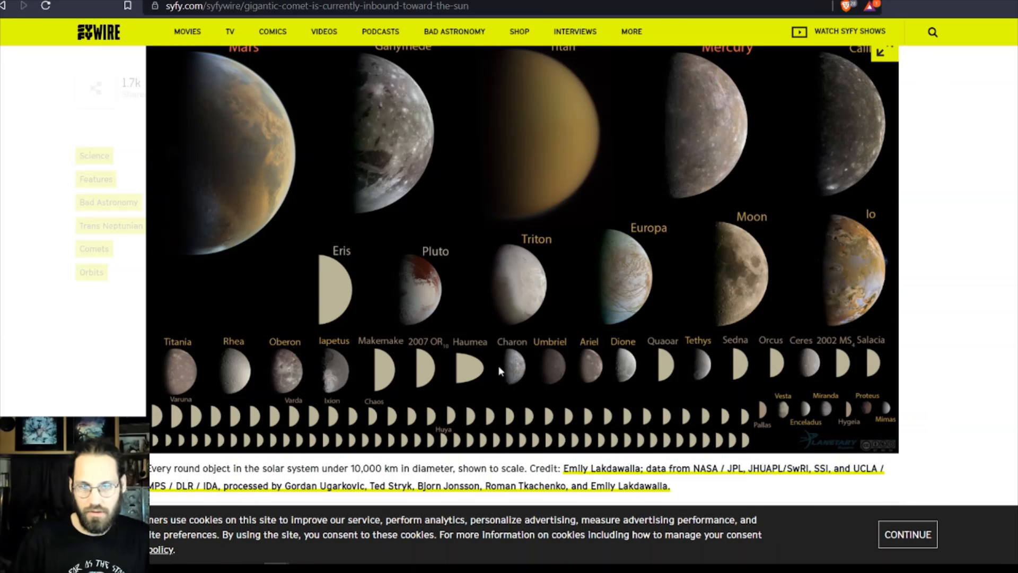
mouse_move(285, 431)
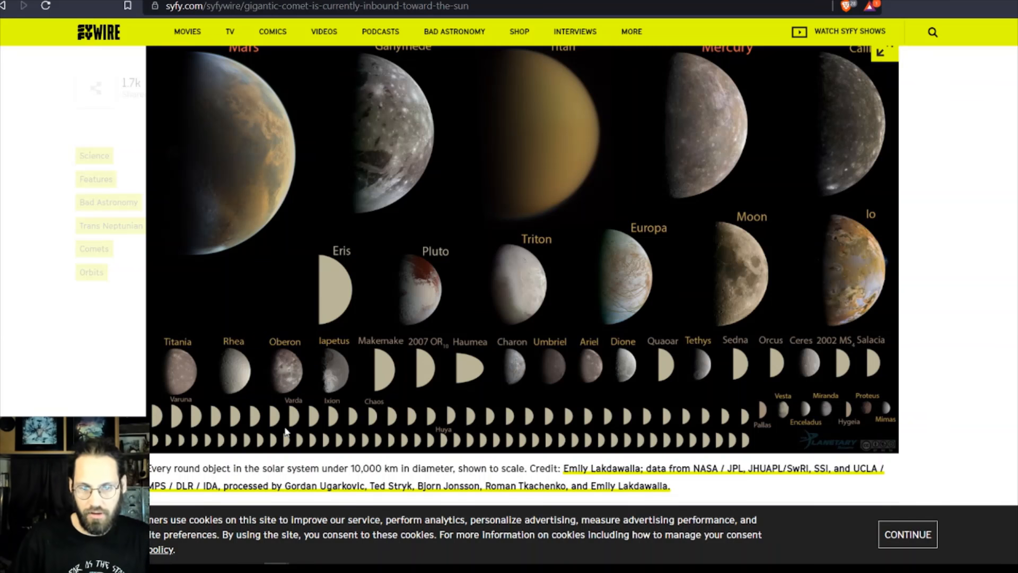
mouse_move(839, 433)
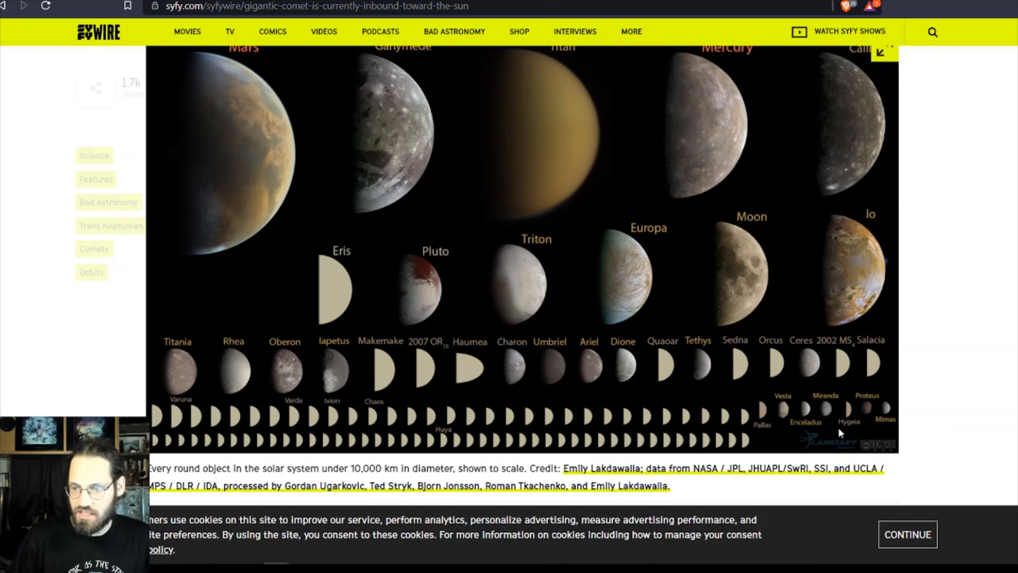
scroll("down", 3)
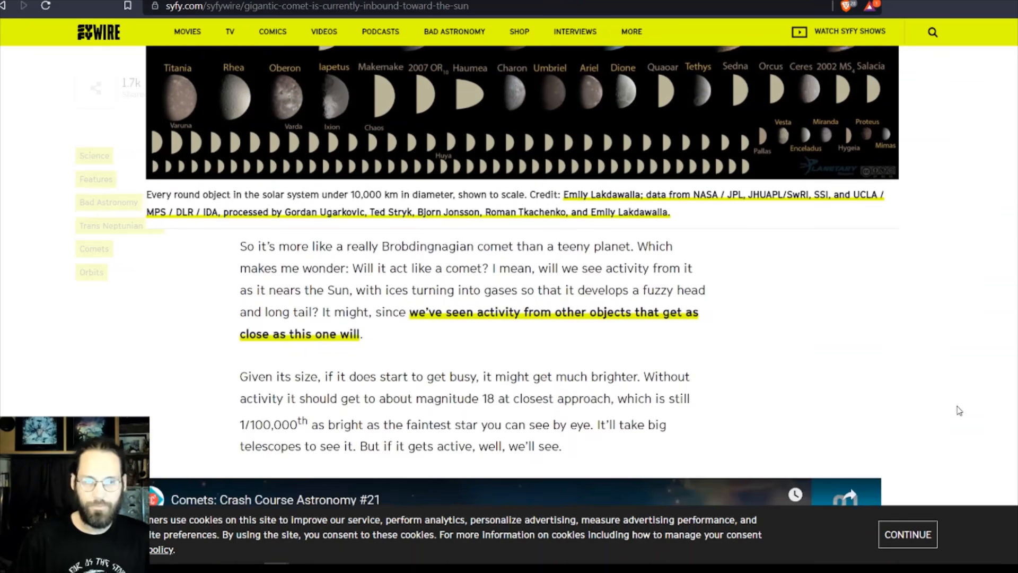
- Read past the Crash Course comet video to the 2031 approach and Comet Interceptor paragraphs
scroll("down", 3)
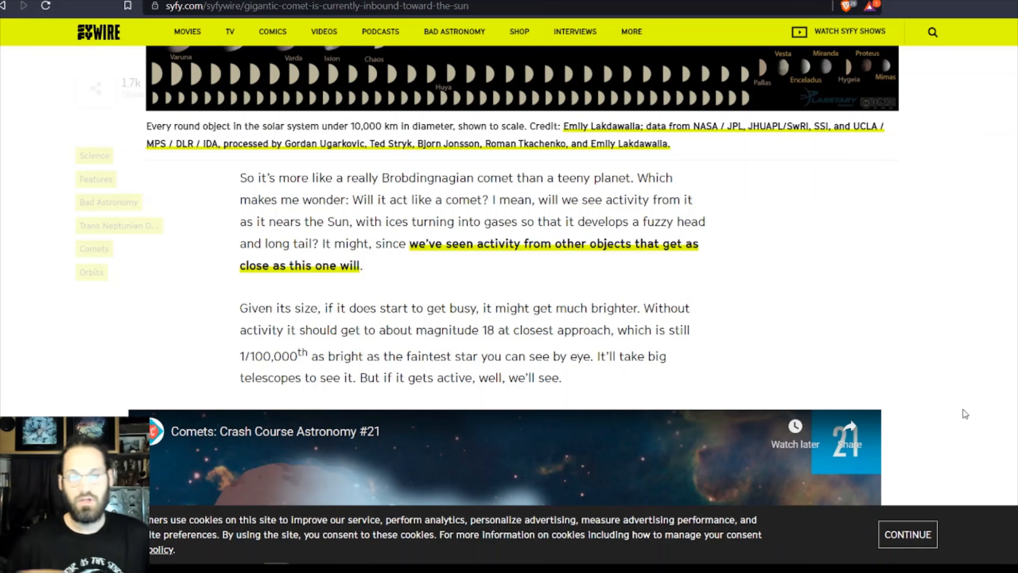
scroll("down", 3)
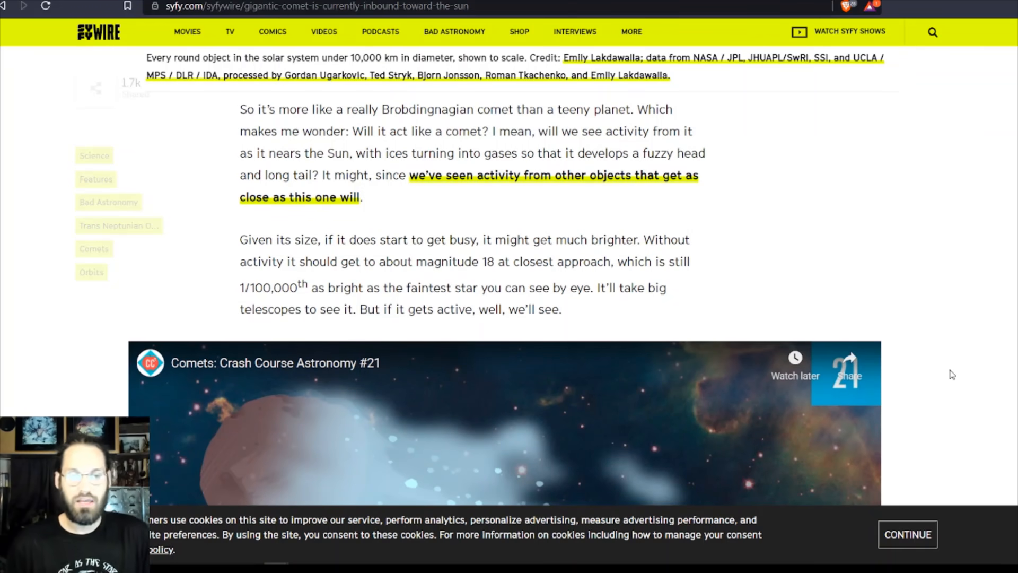
mouse_move(887, 304)
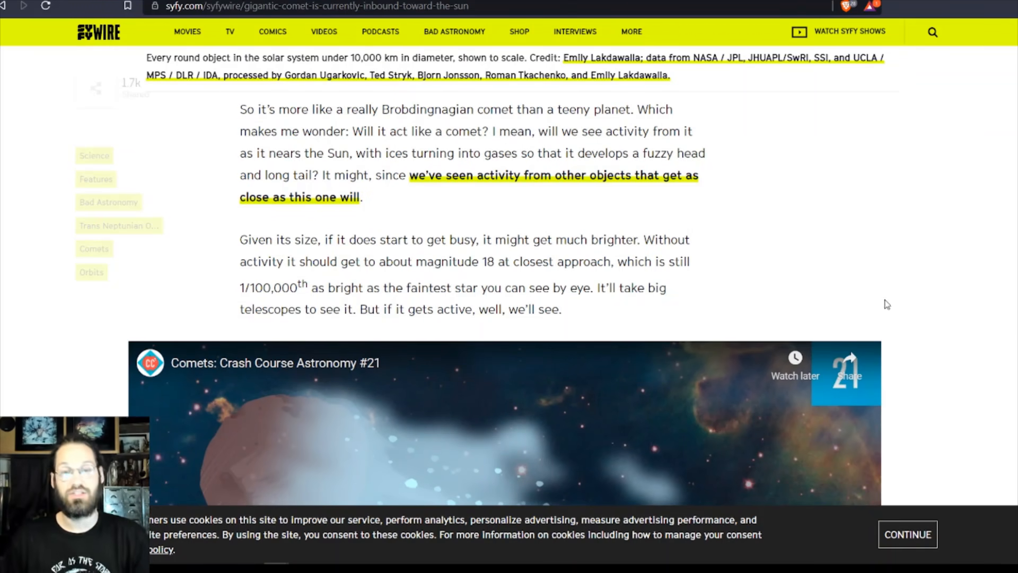
mouse_move(986, 299)
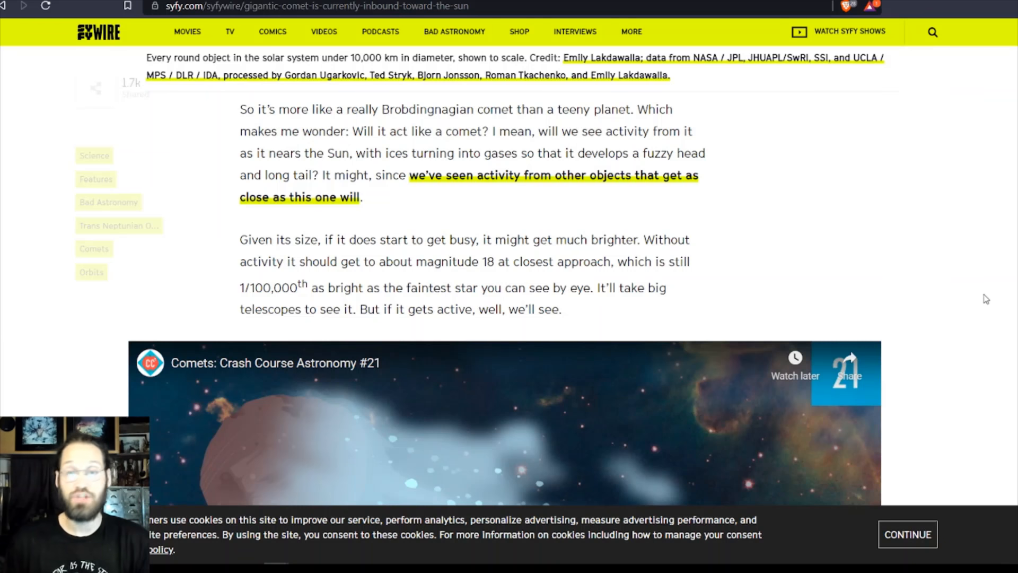
mouse_move(937, 318)
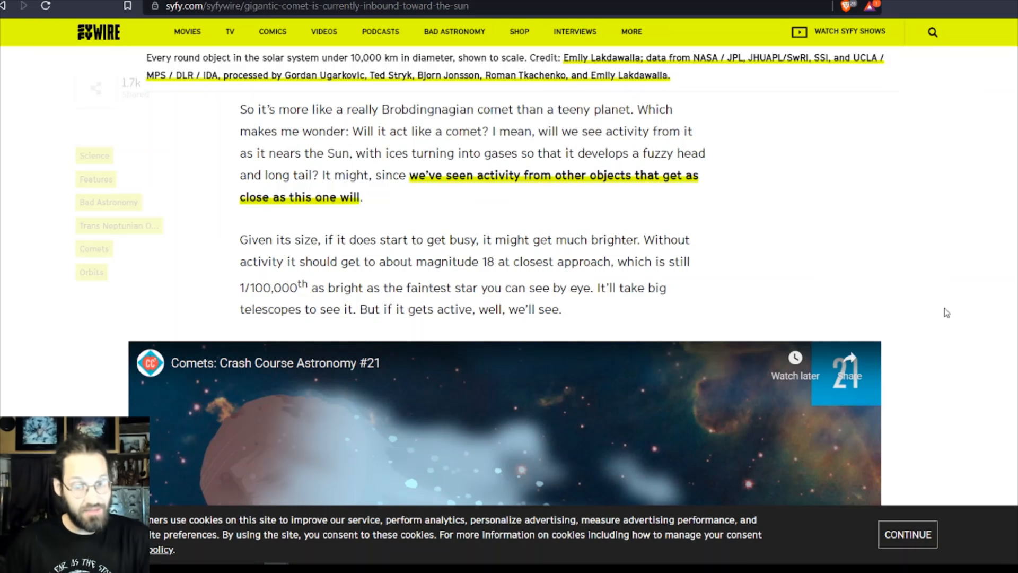
scroll("down", 3)
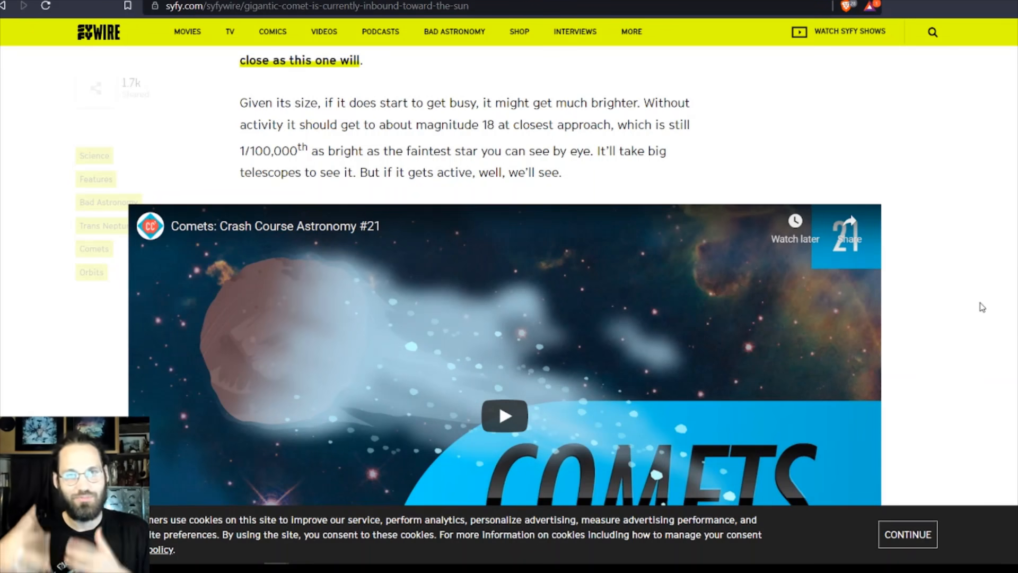
scroll("down", 3)
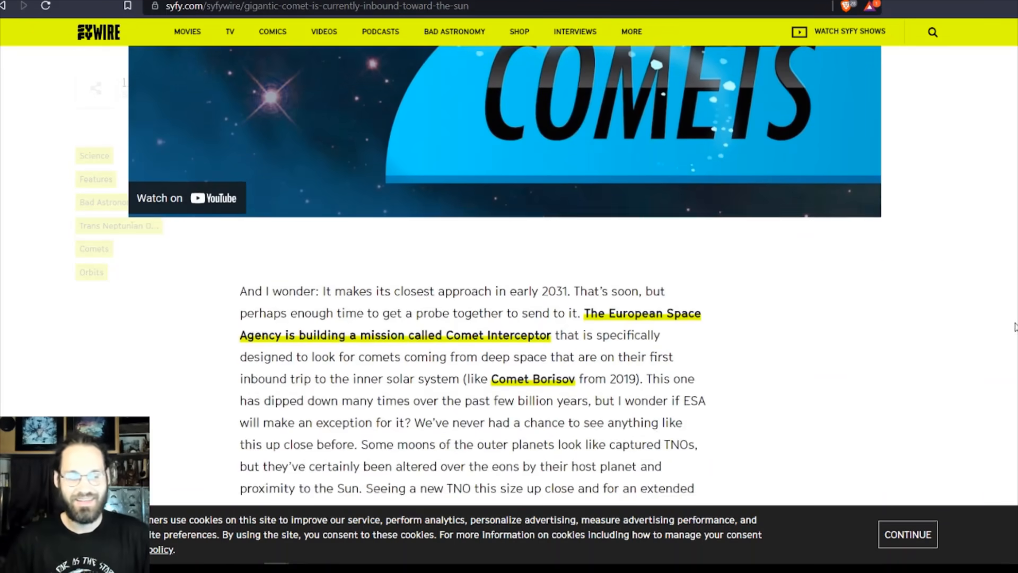
scroll("down", 3)
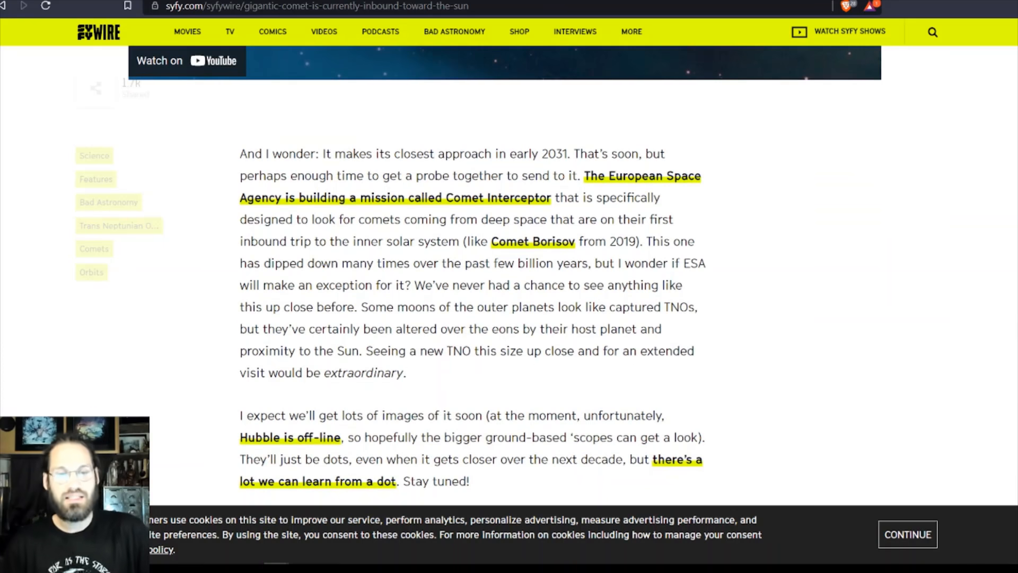